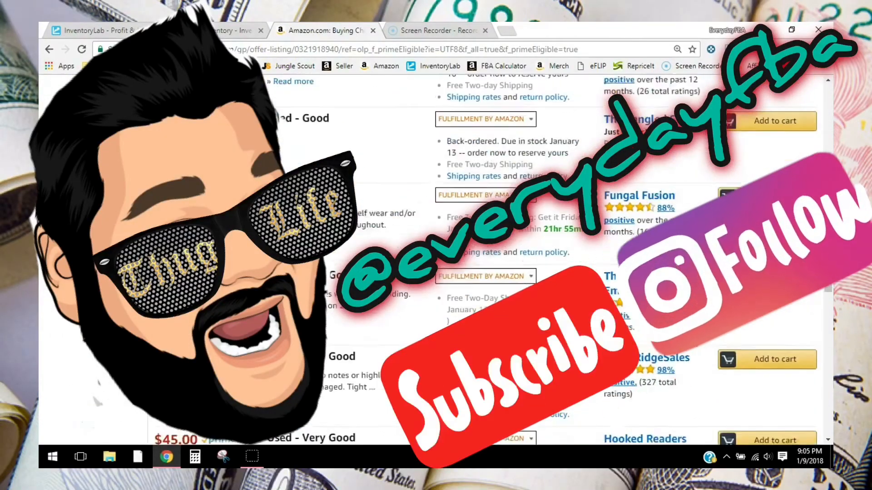
# Scroll the dashboard to view the GLOBAL repricing template entry.
pyautogui.scroll(-3)
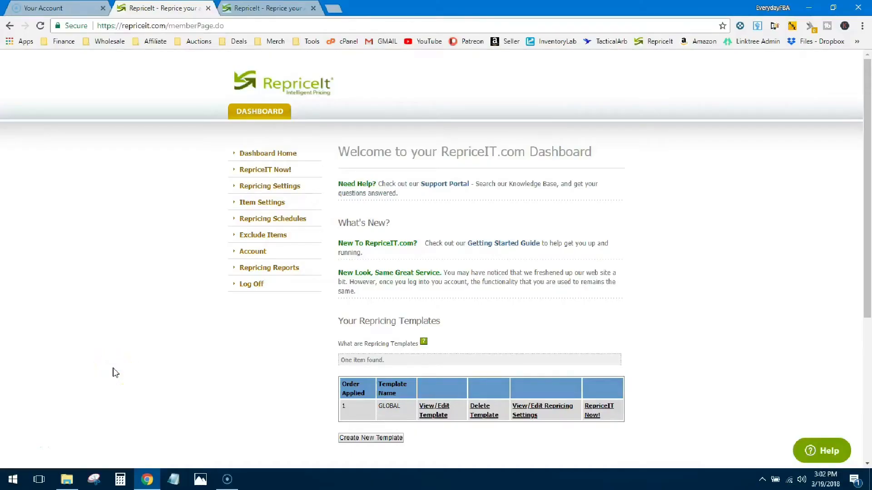
pyautogui.moveTo(174, 391)
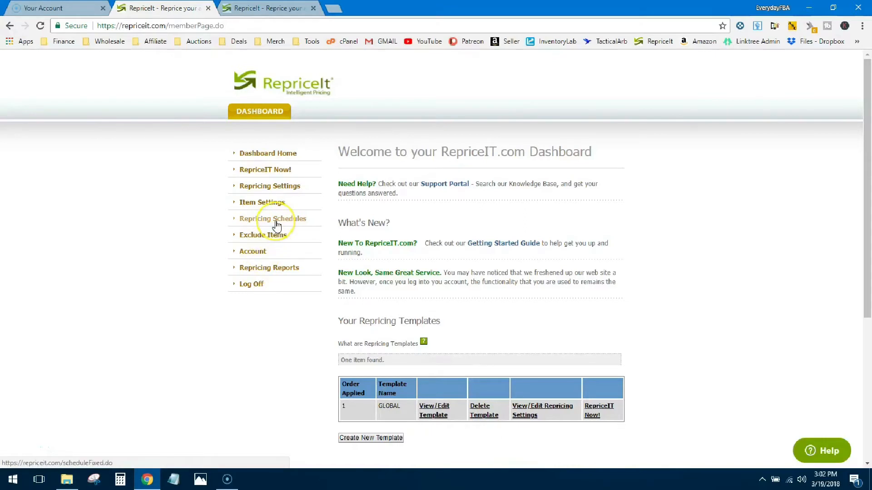
# Create a daily repricing schedule at 02:00 PM for the GLOBAL template.
pyautogui.click(273, 219)
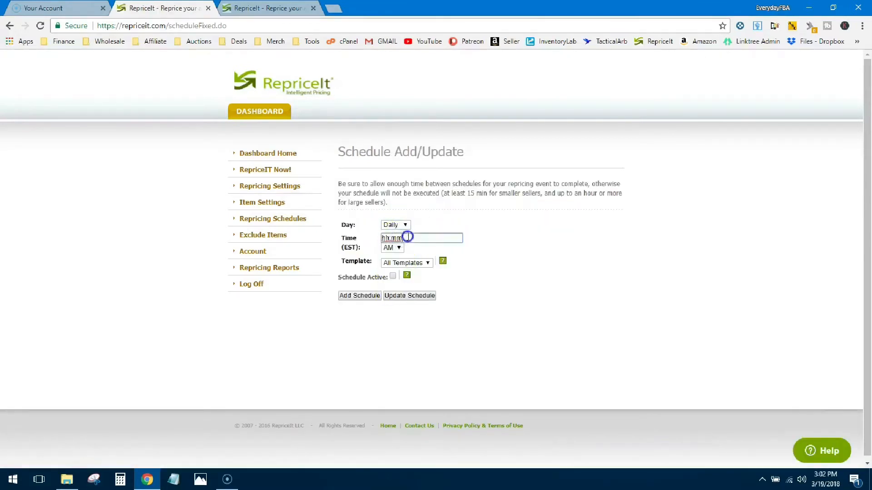
pyautogui.write('2')
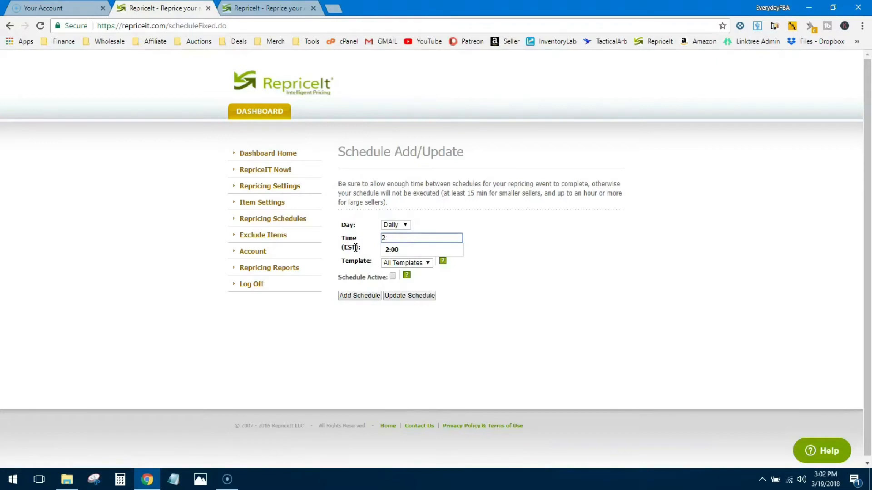
pyautogui.write('02:0')
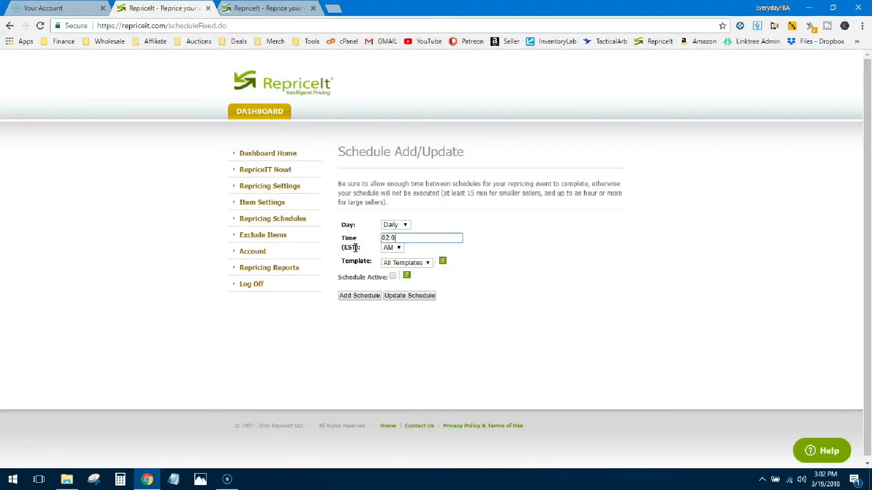
pyautogui.click(399, 248)
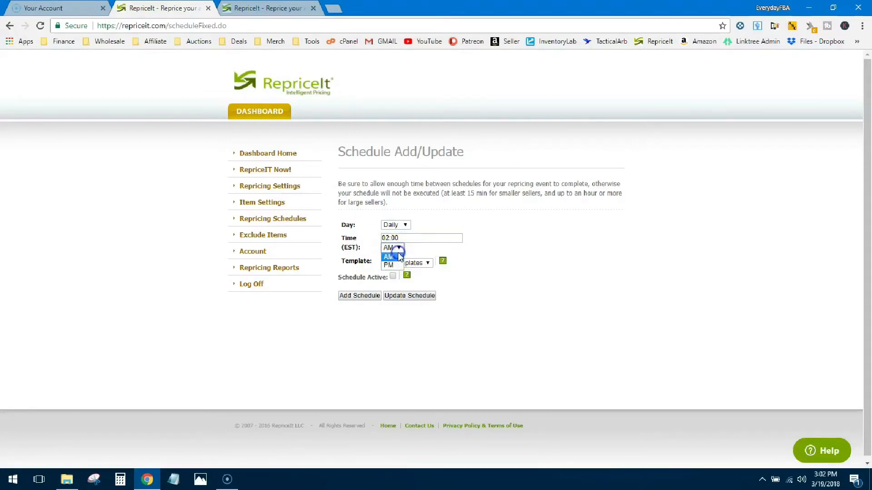
pyautogui.click(389, 265)
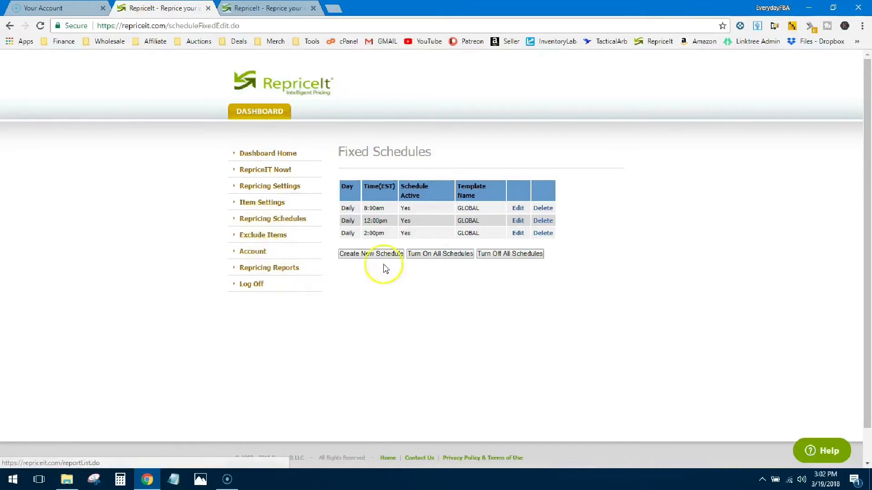
# Add the SKU pattern grocery* to the exclusion list as a wildcard.
pyautogui.click(263, 235)
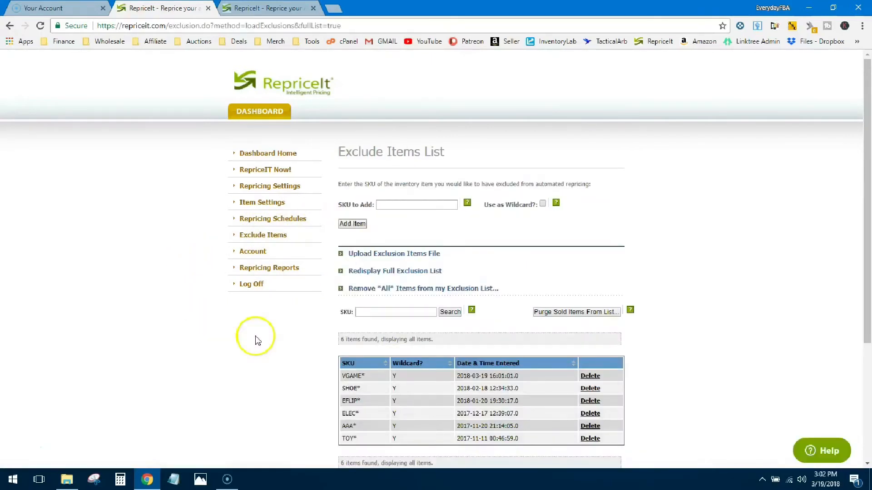
pyautogui.click(416, 148)
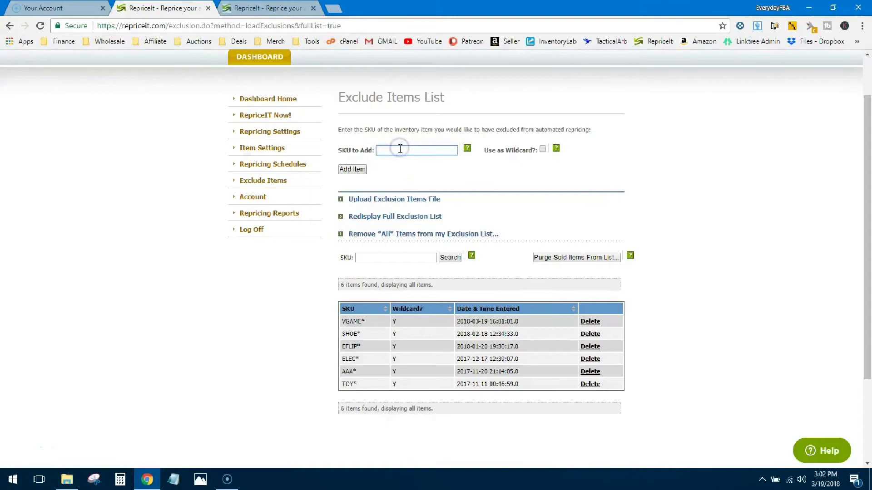
pyautogui.click(416, 150)
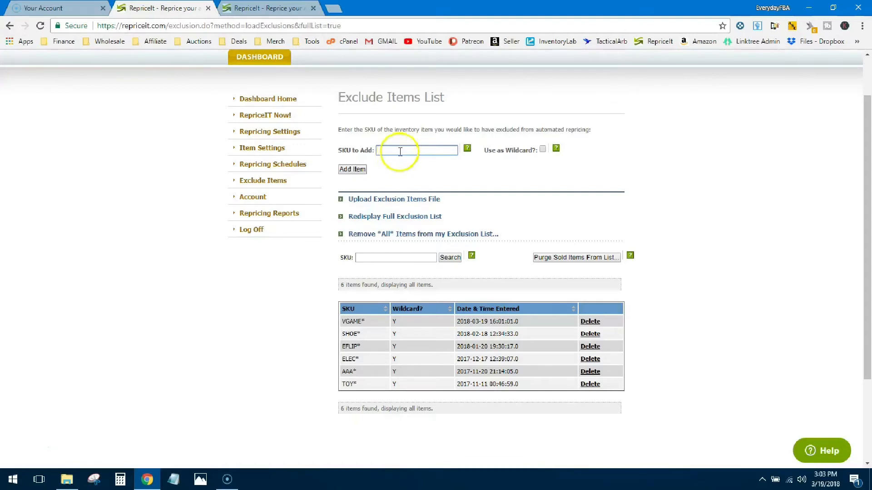
pyautogui.moveTo(469, 185)
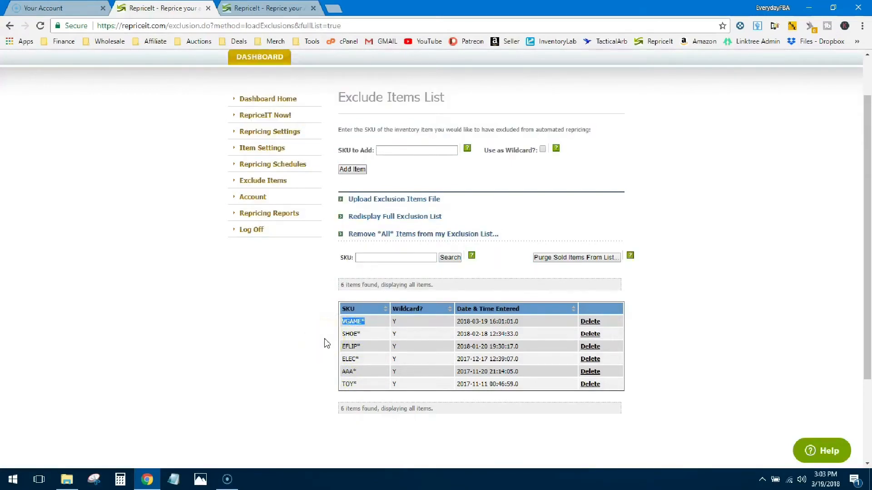
pyautogui.moveTo(538, 149)
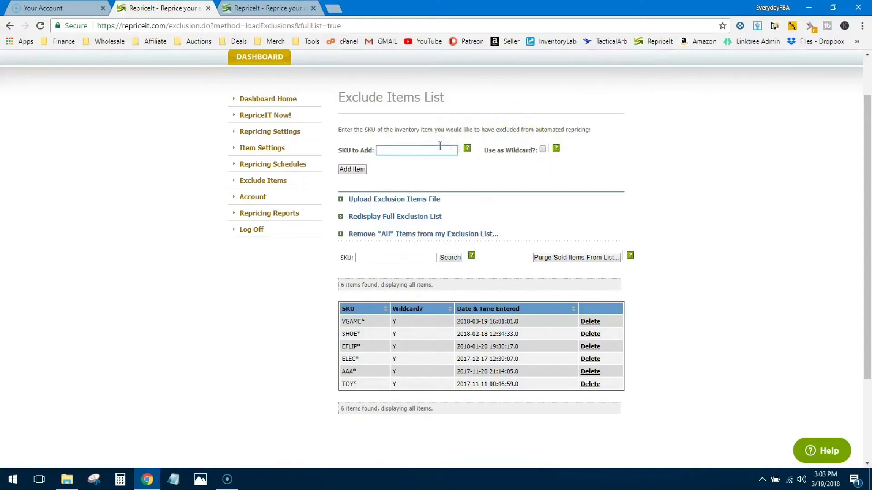
pyautogui.write('grocery*')
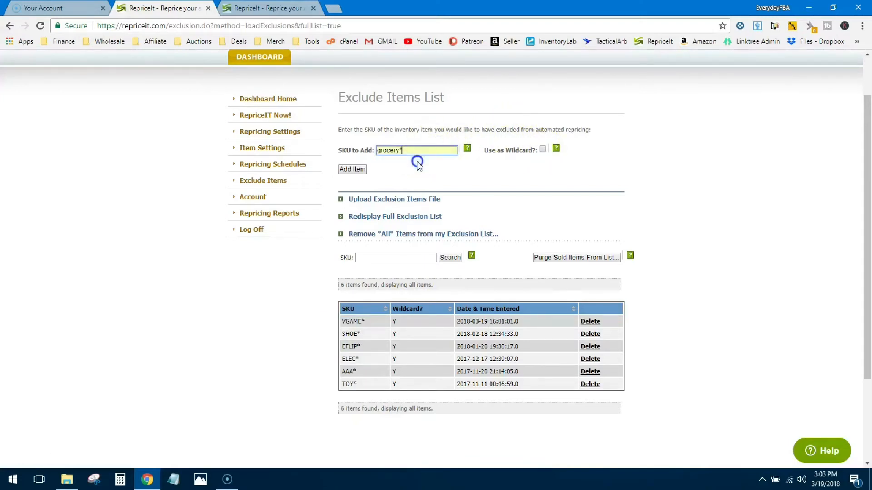
pyautogui.click(542, 149)
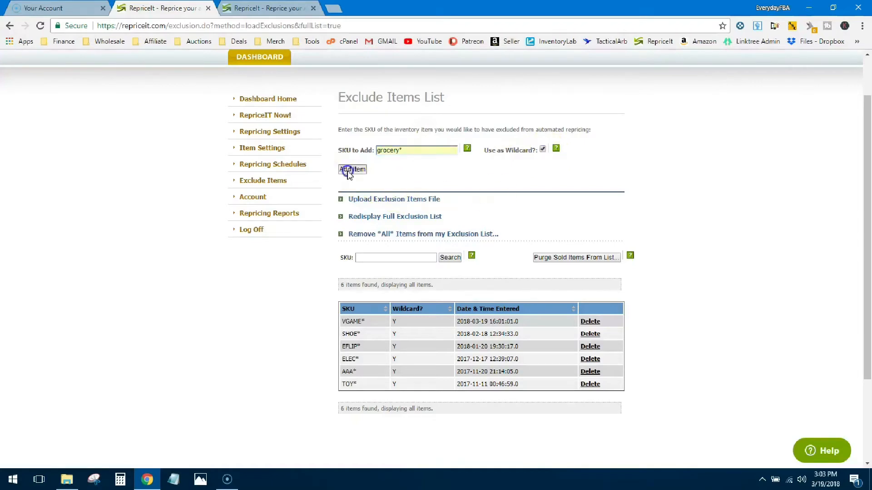
pyautogui.click(352, 169)
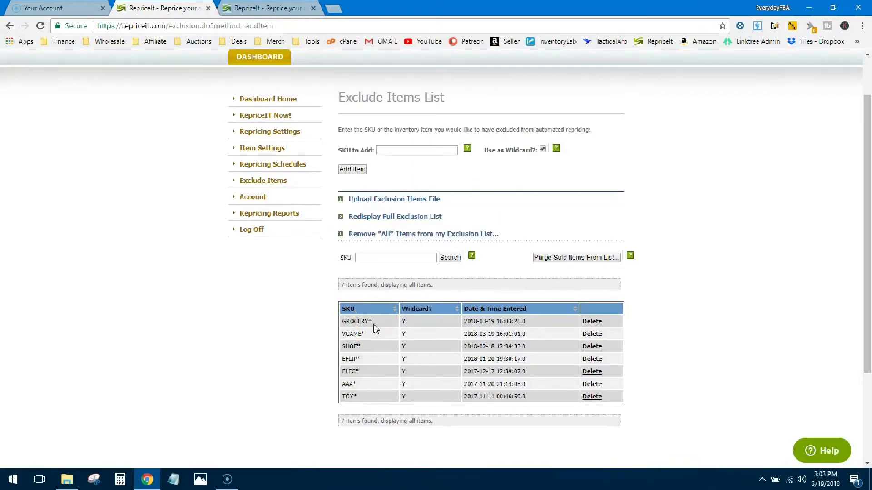
pyautogui.moveTo(292, 343)
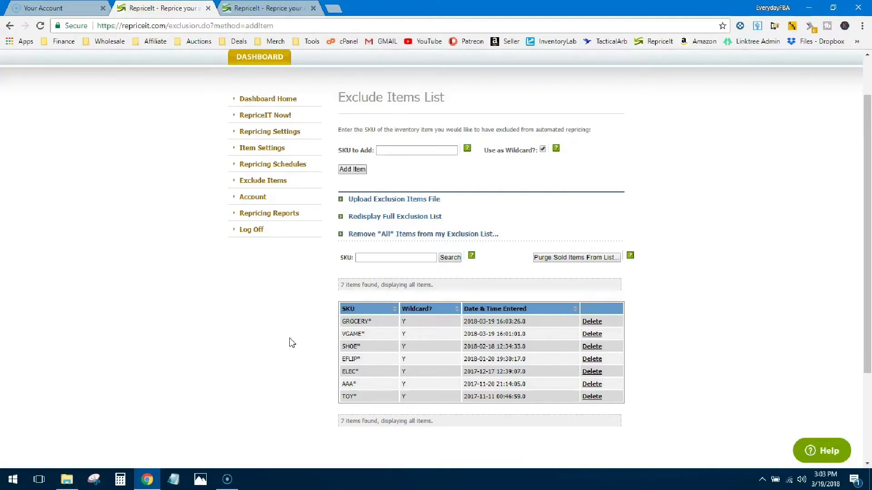
pyautogui.moveTo(280, 357)
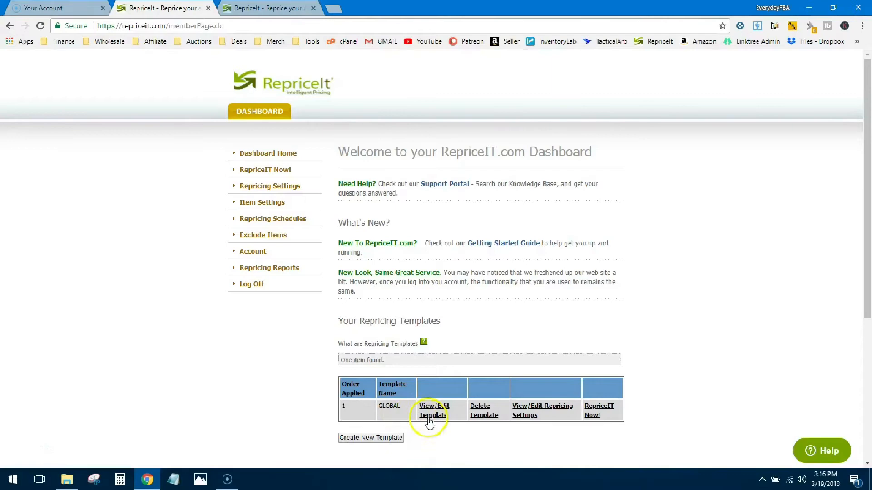
# Open the GLOBAL template and review its FBA-only type and $12.99–$500 price criteria.
pyautogui.click(432, 410)
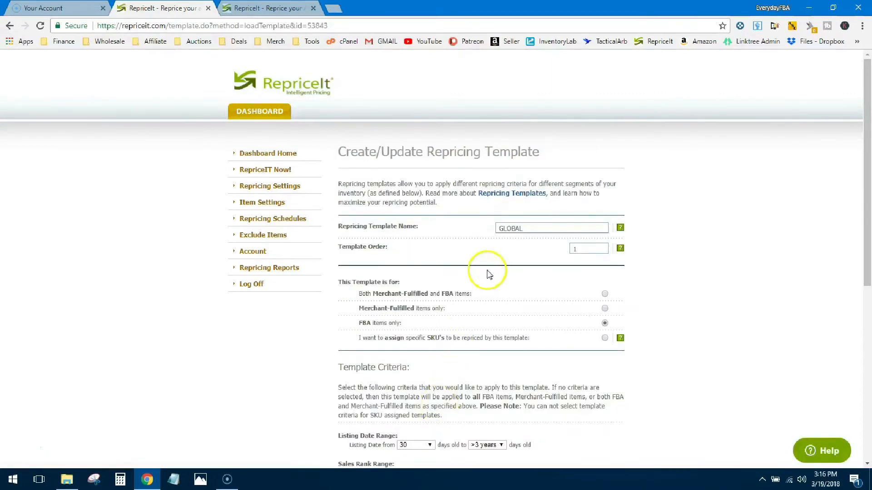
pyautogui.scroll(-3)
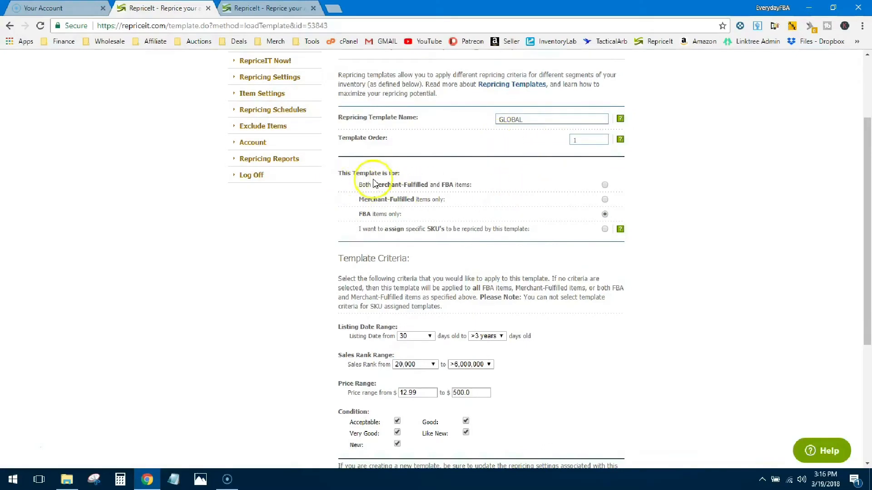
pyautogui.moveTo(416, 186)
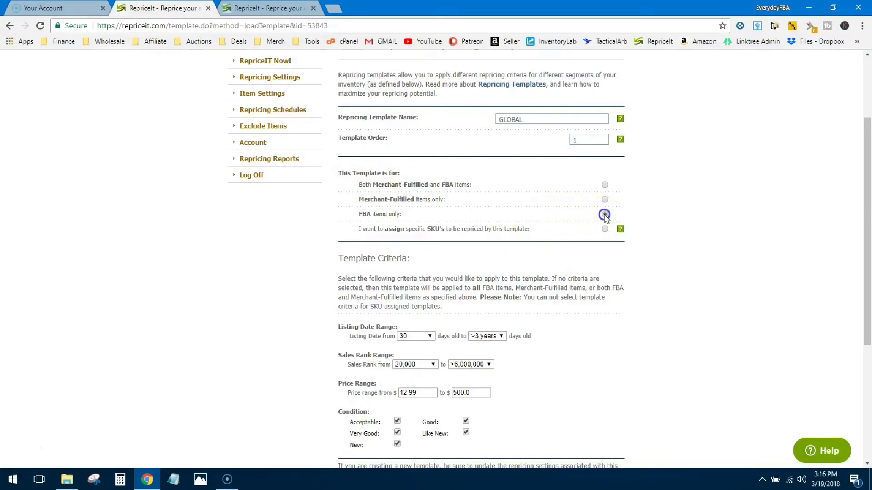
pyautogui.scroll(-3)
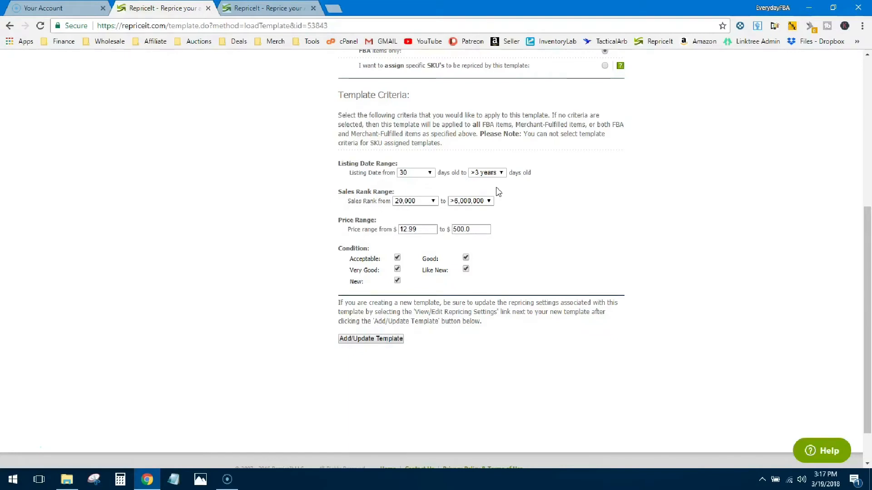
# Inspect the GLOBAL template's criteria fields, including the price range lower bound, without editing.
pyautogui.click(415, 173)
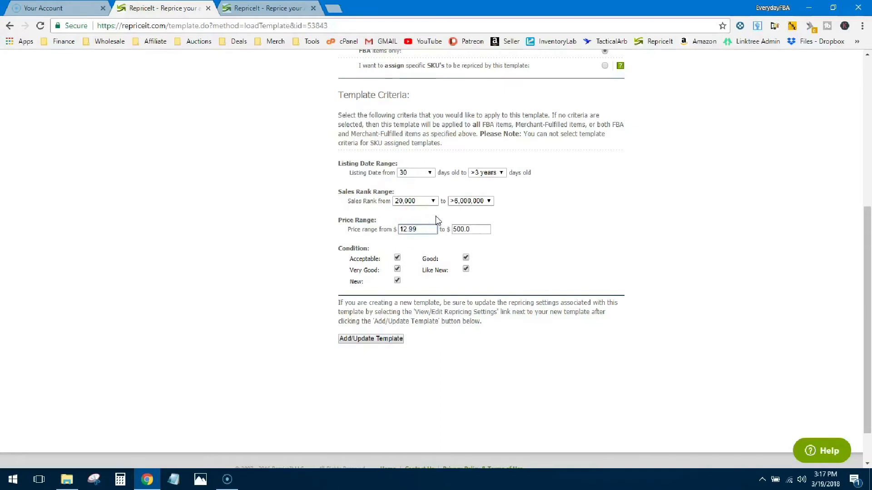
pyautogui.click(416, 229)
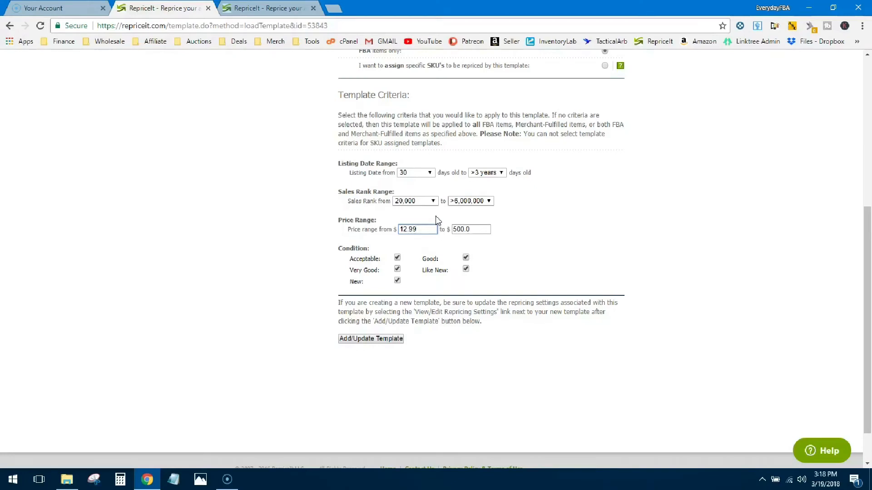
pyautogui.click(417, 229)
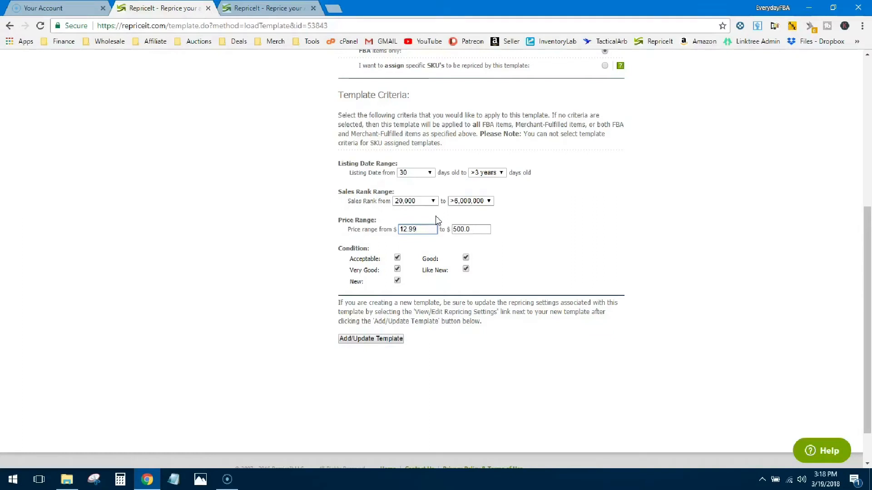
pyautogui.click(417, 229)
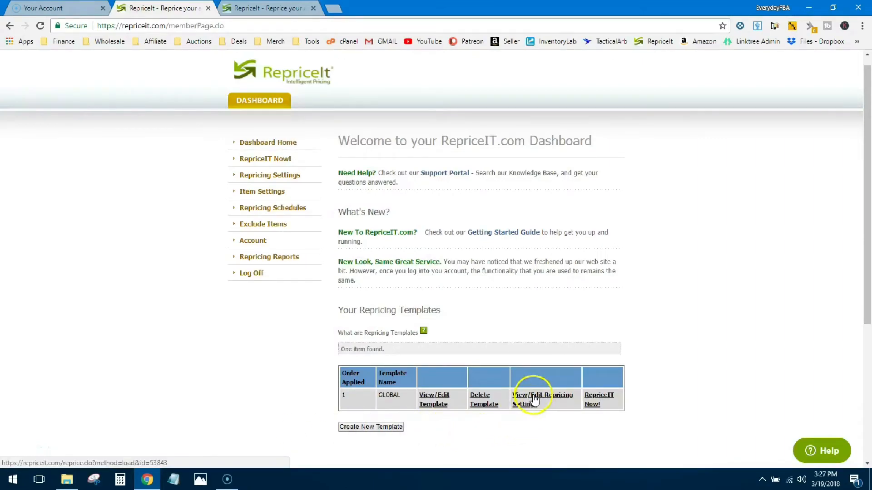
pyautogui.click(542, 399)
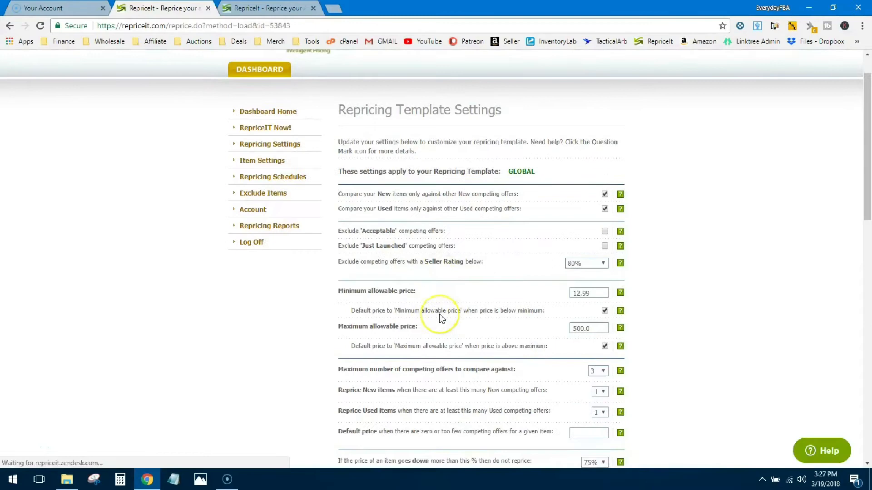
pyautogui.scroll(-3)
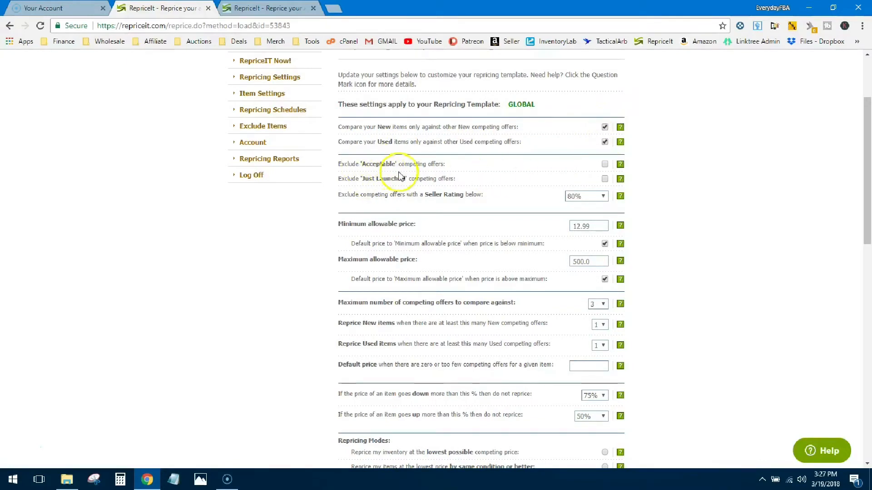
pyautogui.doubleClick(381, 164)
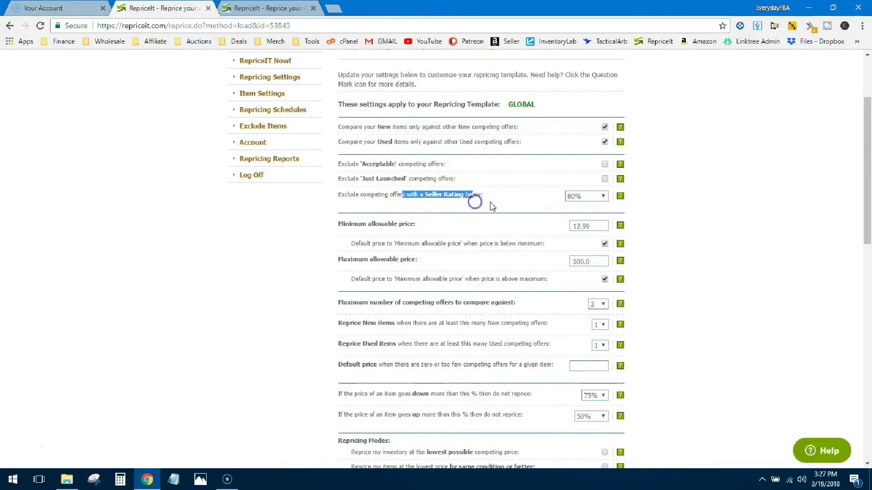
pyautogui.click(585, 196)
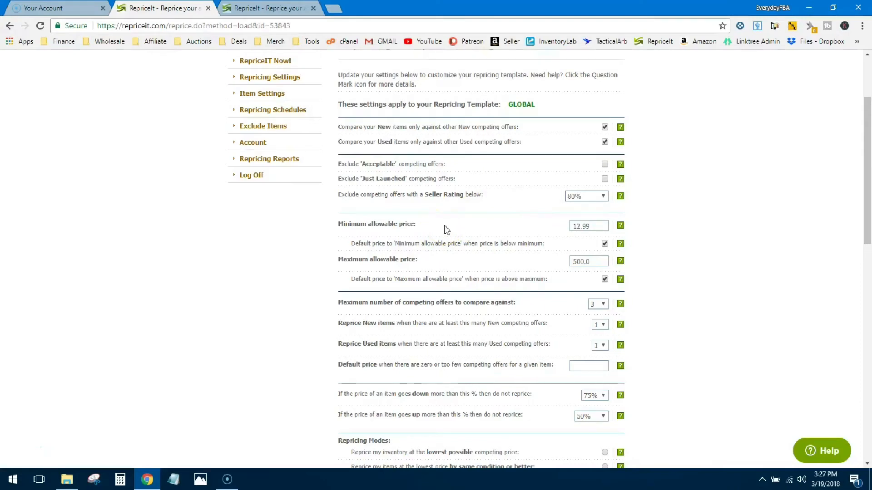
pyautogui.scroll(-3)
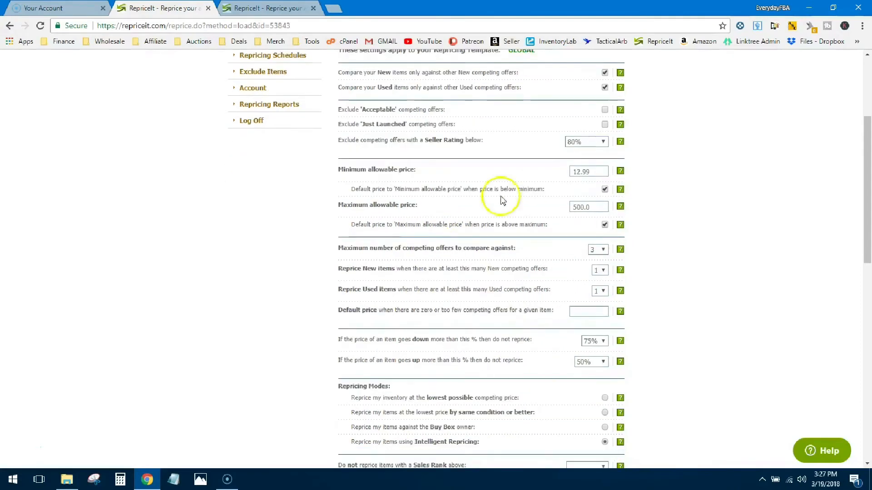
pyautogui.click(587, 171)
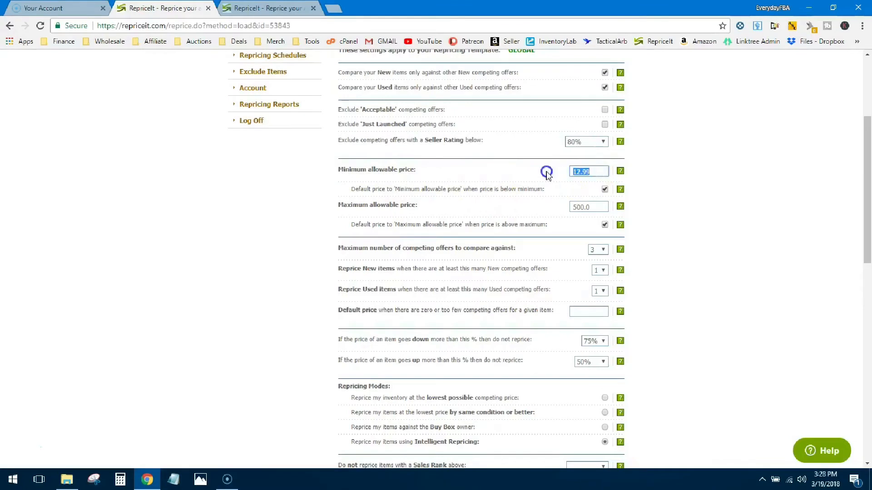
pyautogui.moveTo(542, 176)
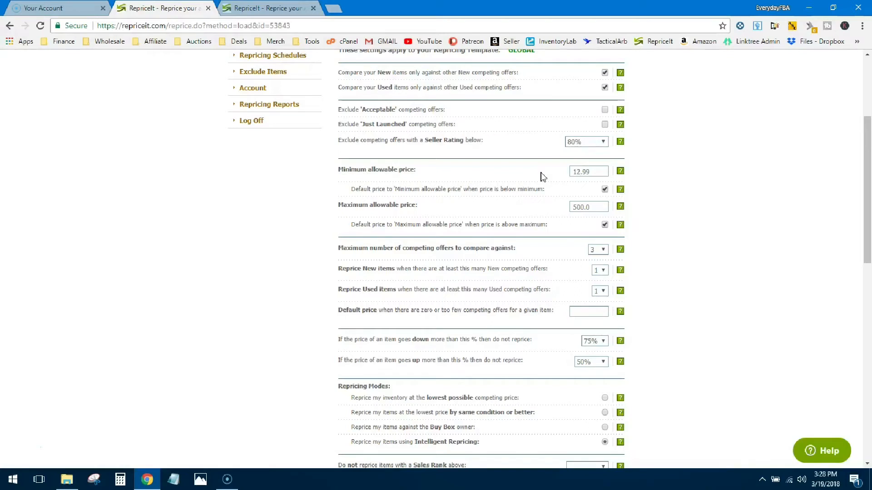
pyautogui.click(589, 171)
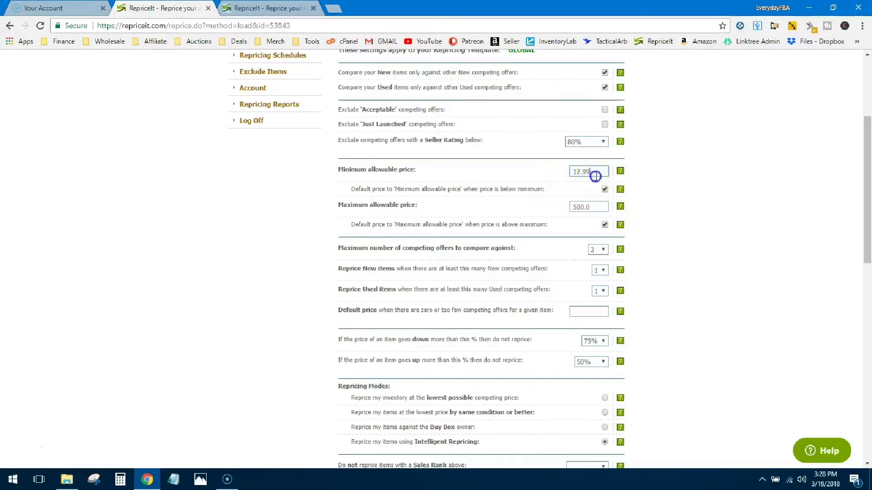
pyautogui.doubleClick(582, 171)
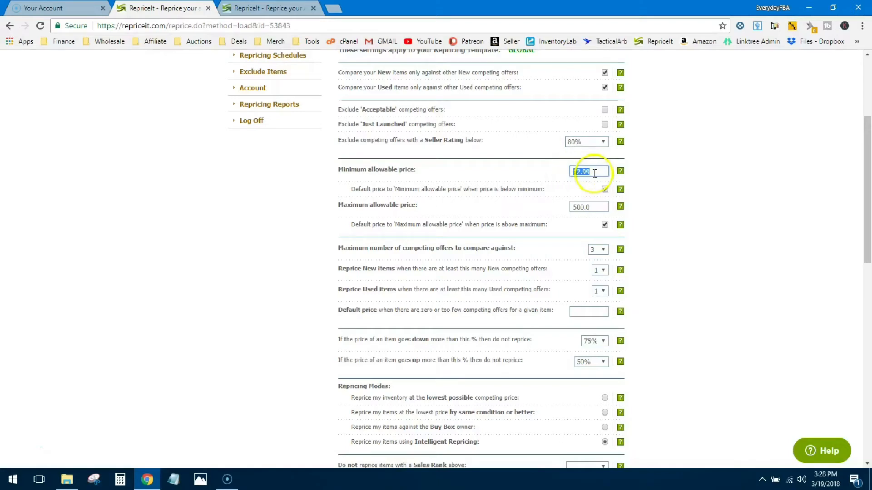
pyautogui.moveTo(431, 178)
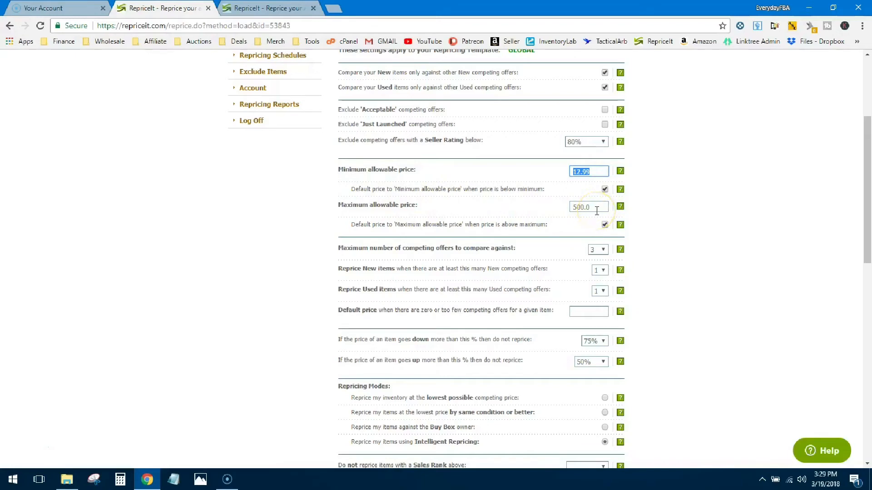
pyautogui.scroll(-3)
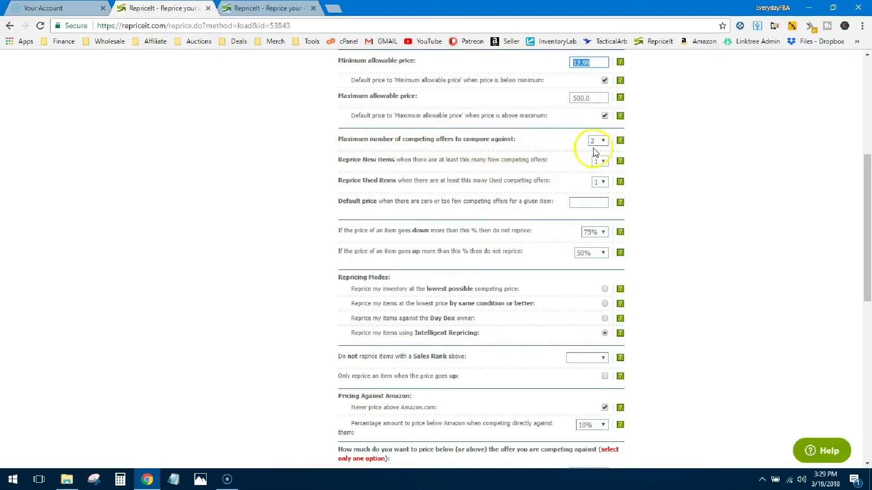
pyautogui.moveTo(620, 140)
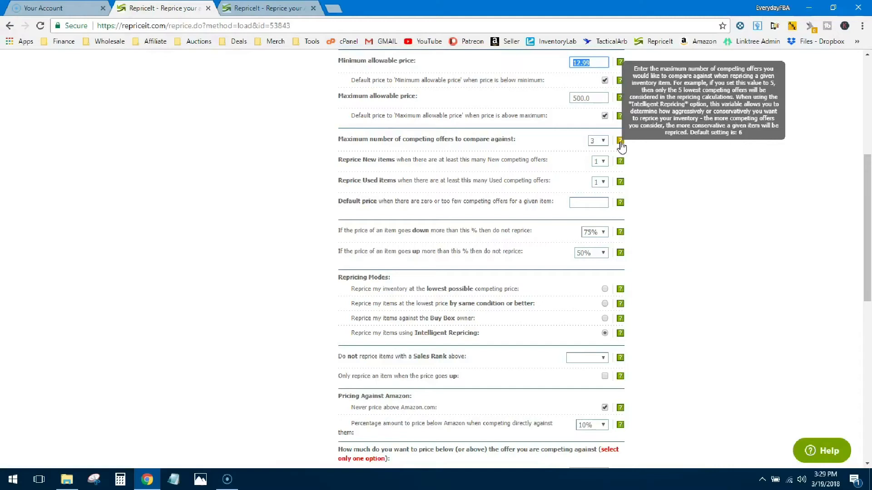
pyautogui.click(598, 140)
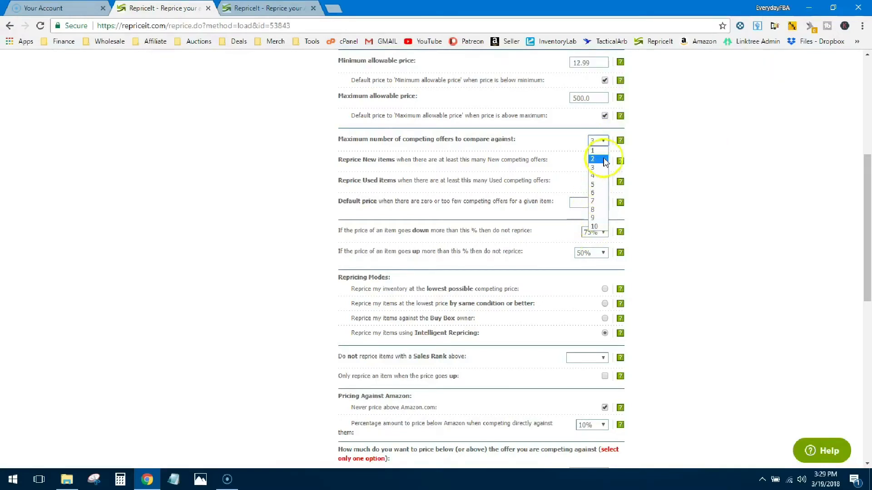
pyautogui.click(592, 168)
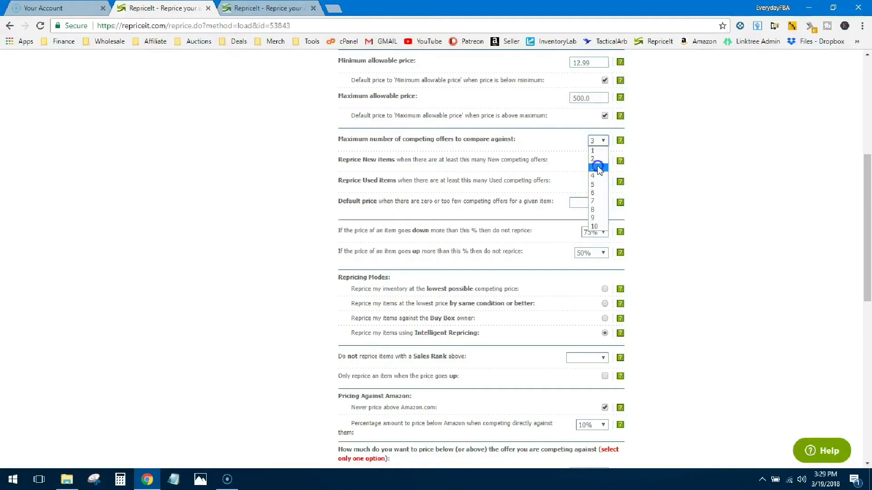
pyautogui.click(592, 166)
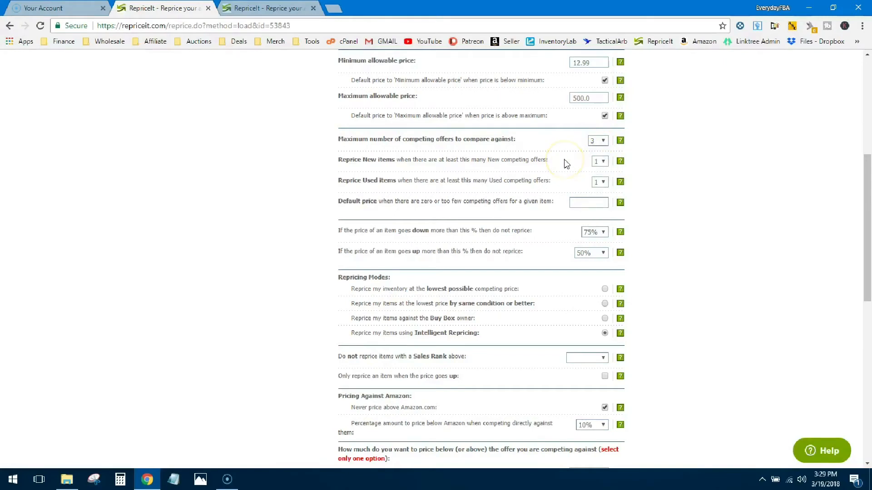
pyautogui.moveTo(494, 170)
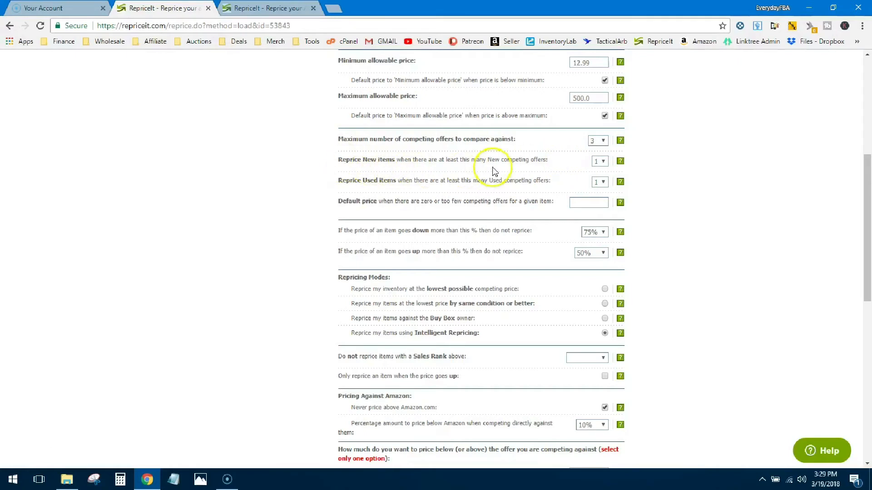
pyautogui.moveTo(539, 188)
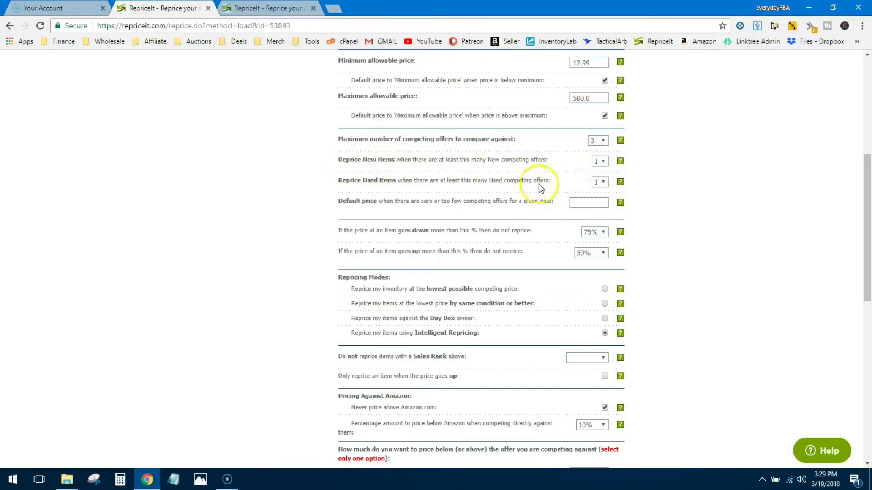
pyautogui.moveTo(570, 175)
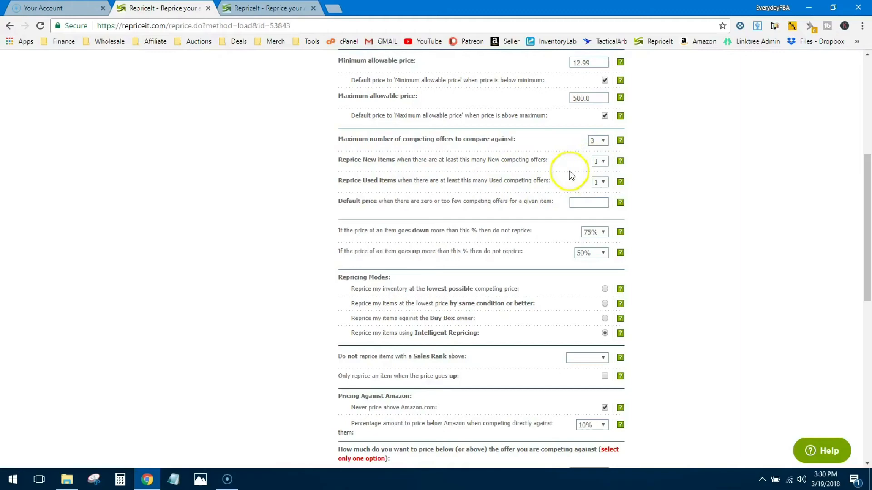
pyautogui.scroll(-3)
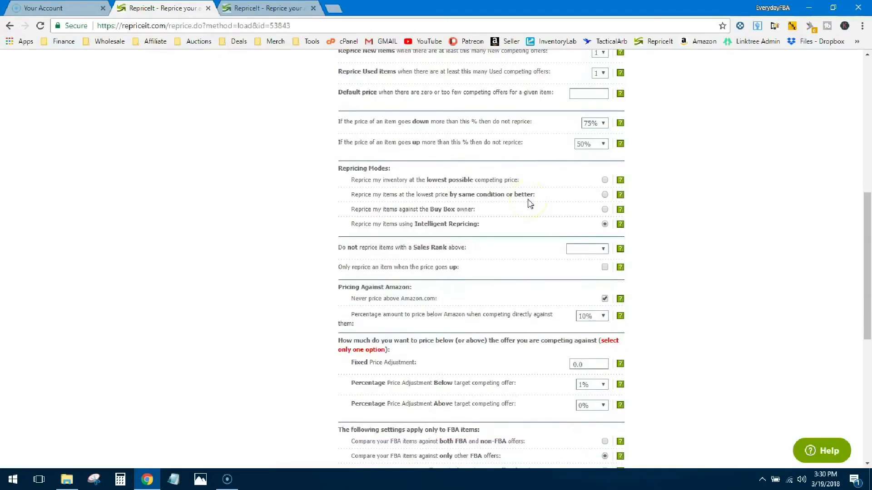
pyautogui.moveTo(434, 131)
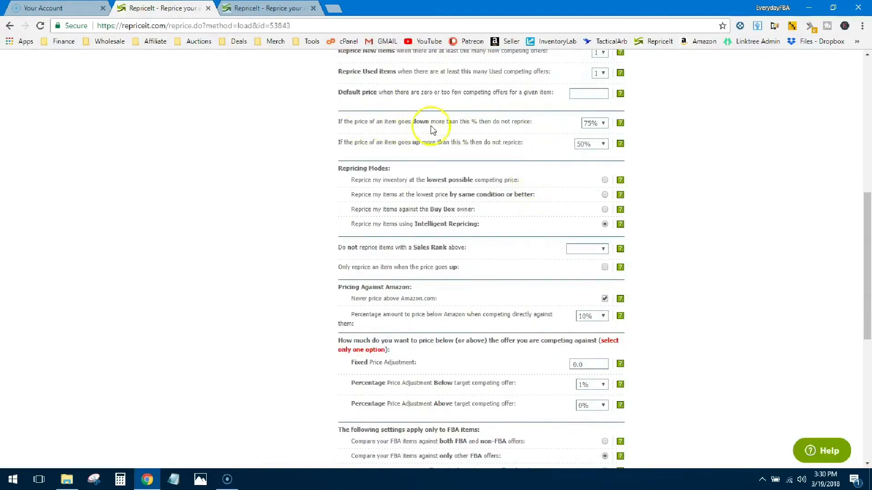
pyautogui.moveTo(510, 134)
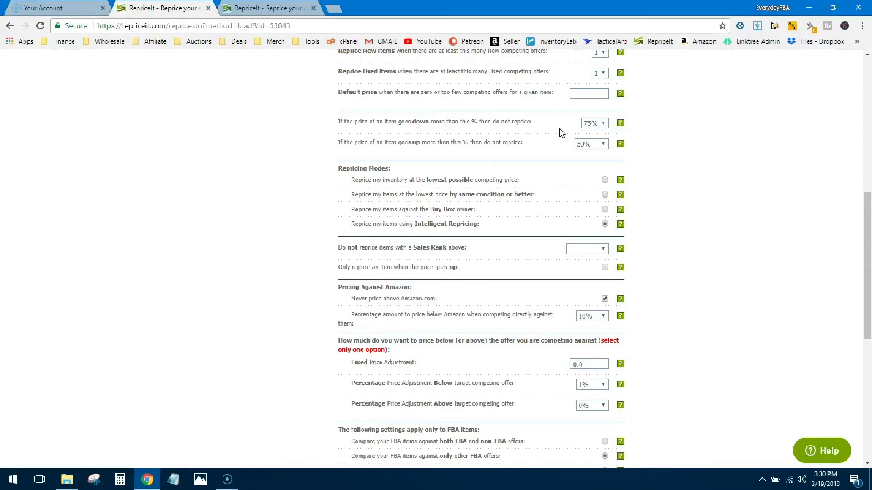
pyautogui.moveTo(517, 128)
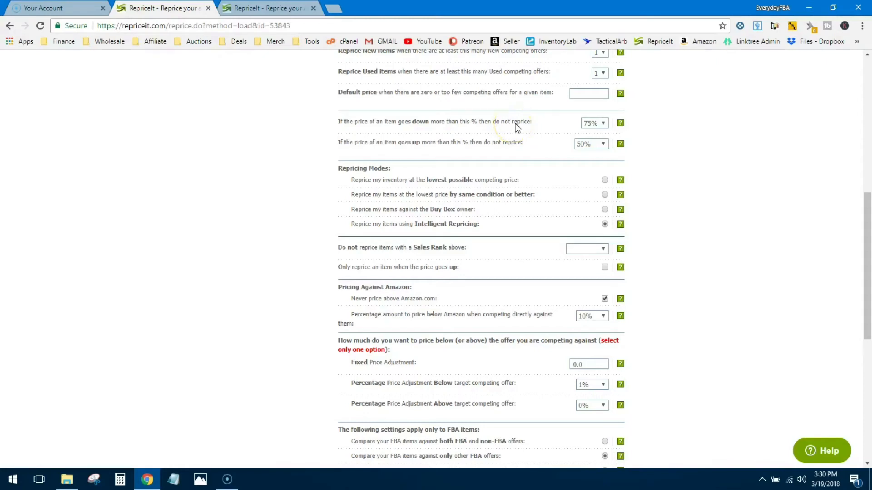
pyautogui.moveTo(543, 149)
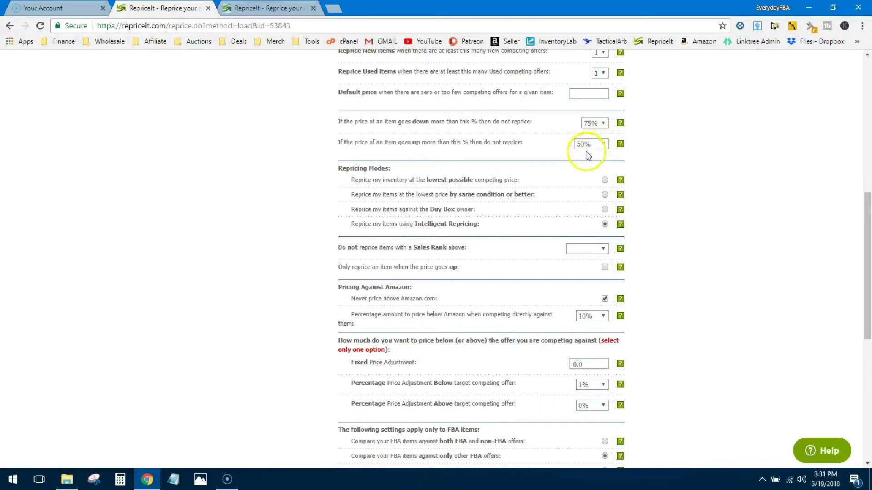
pyautogui.moveTo(565, 155)
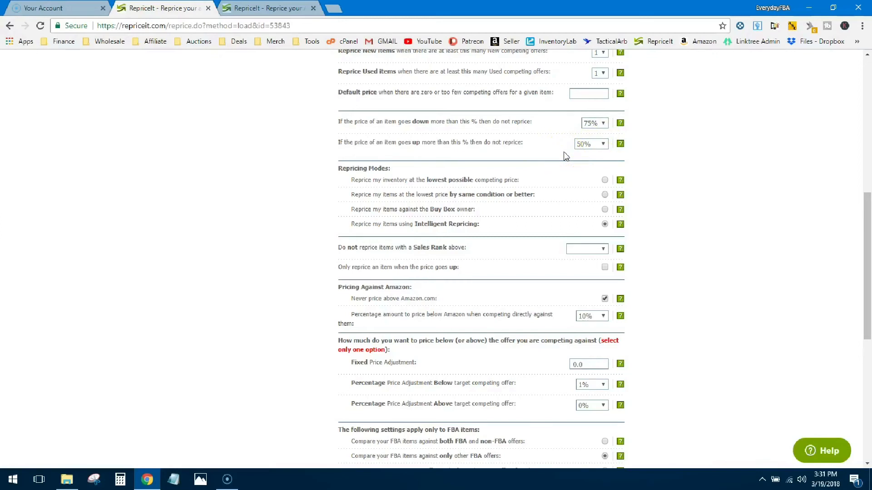
pyautogui.moveTo(528, 213)
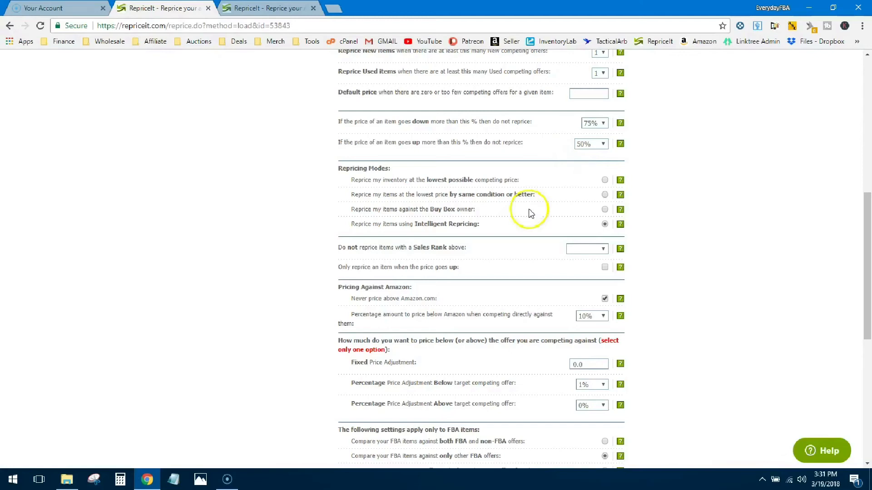
pyautogui.moveTo(488, 238)
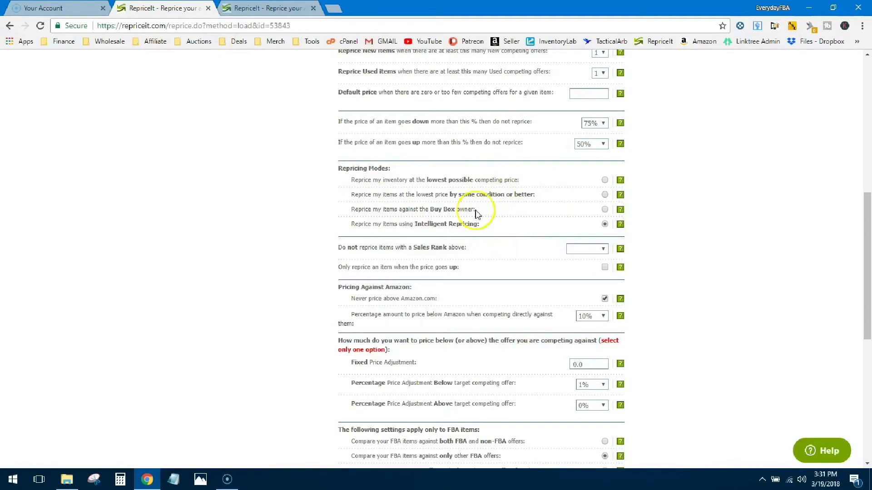
pyautogui.moveTo(494, 233)
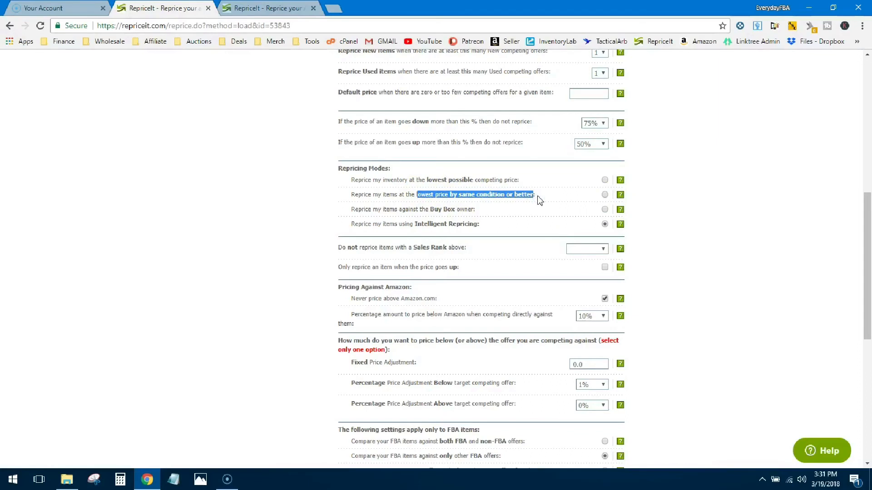
# Try the lowest-price and Buy Box modes, then settle on Intelligent Repricing.
pyautogui.click(604, 180)
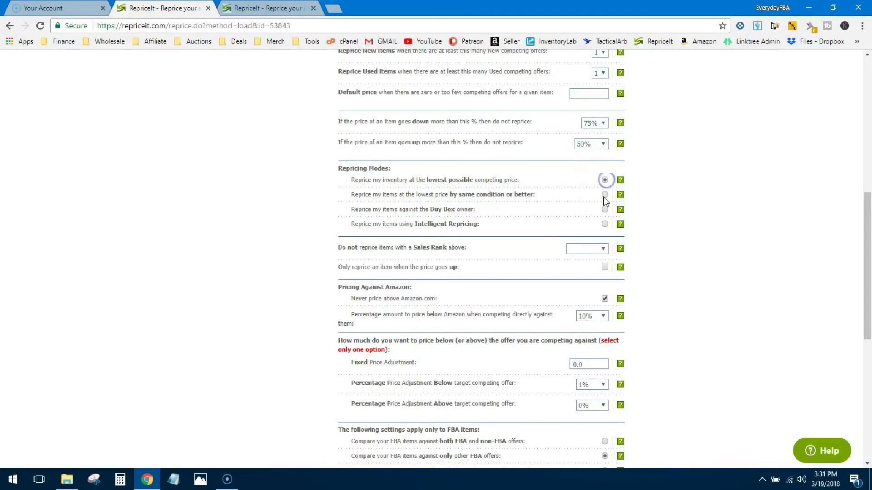
pyautogui.click(604, 224)
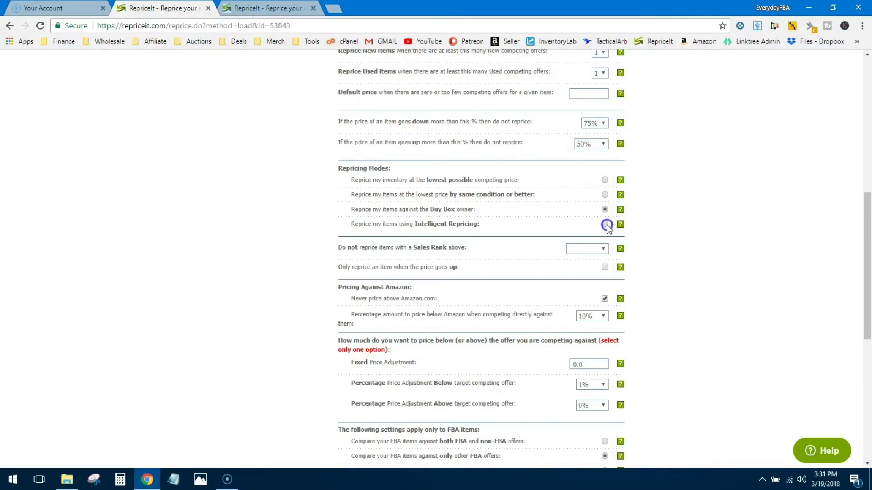
pyautogui.click(604, 223)
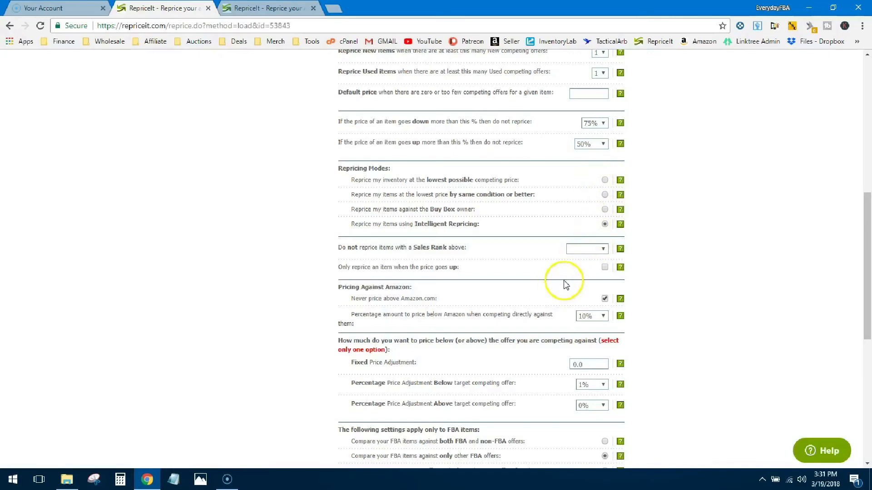
pyautogui.scroll(-3)
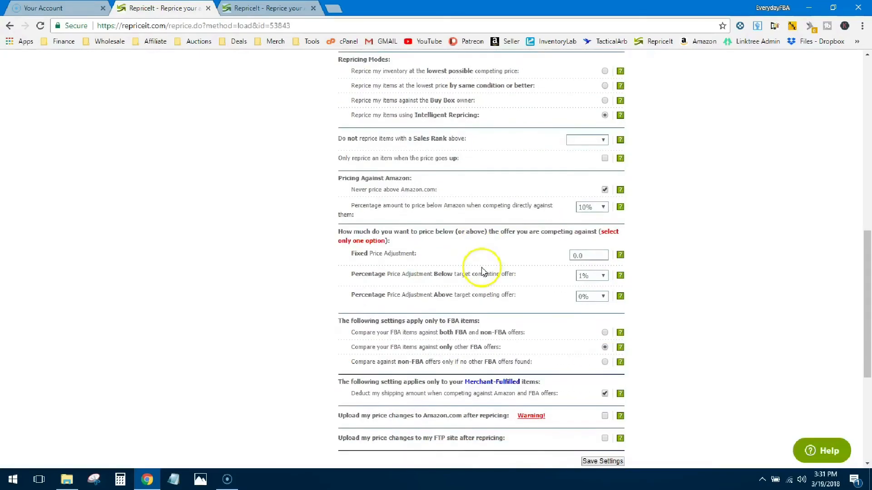
pyautogui.moveTo(576, 201)
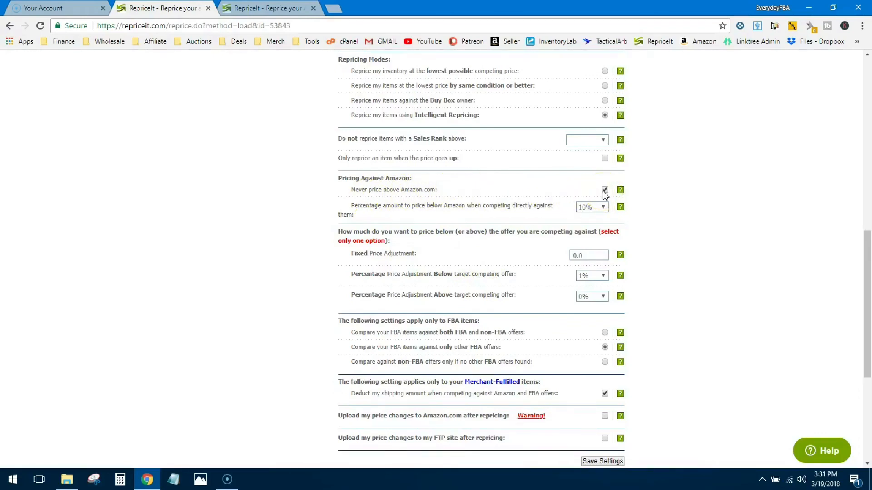
pyautogui.click(605, 190)
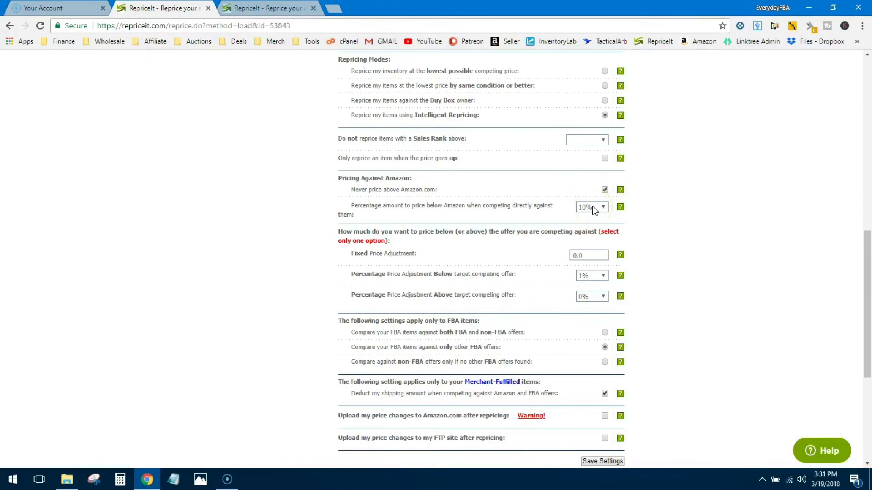
pyautogui.scroll(-3)
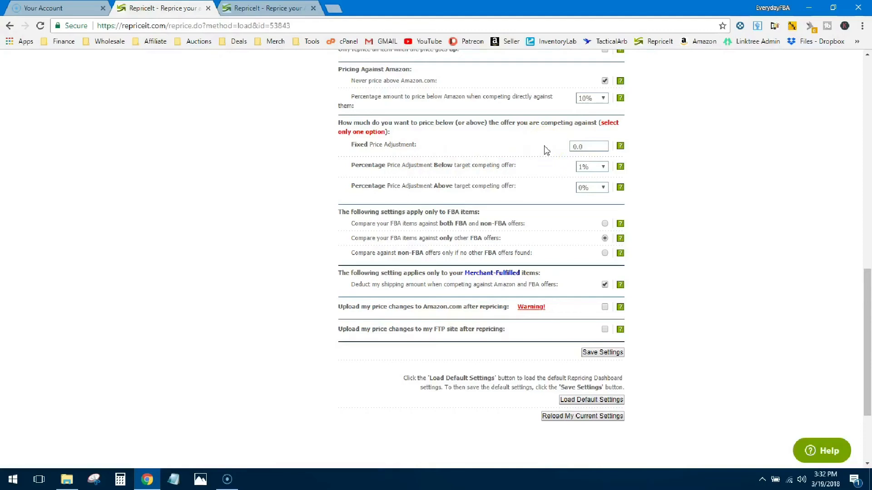
pyautogui.moveTo(548, 170)
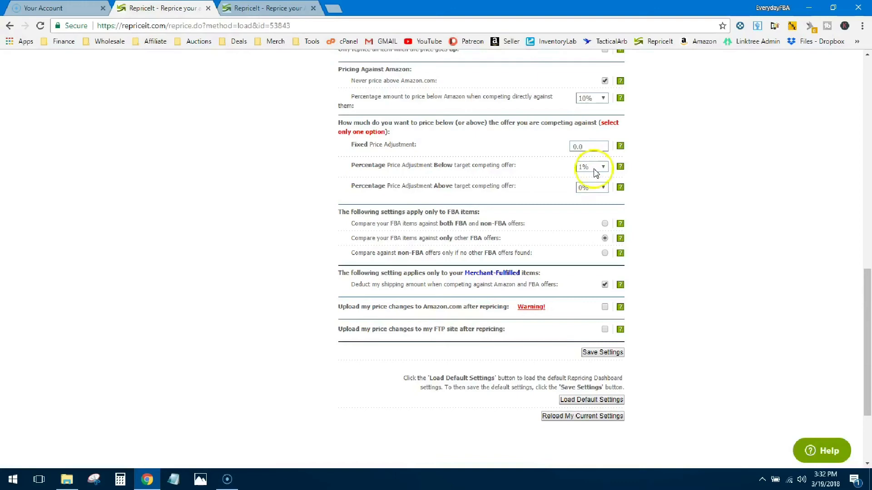
pyautogui.moveTo(557, 172)
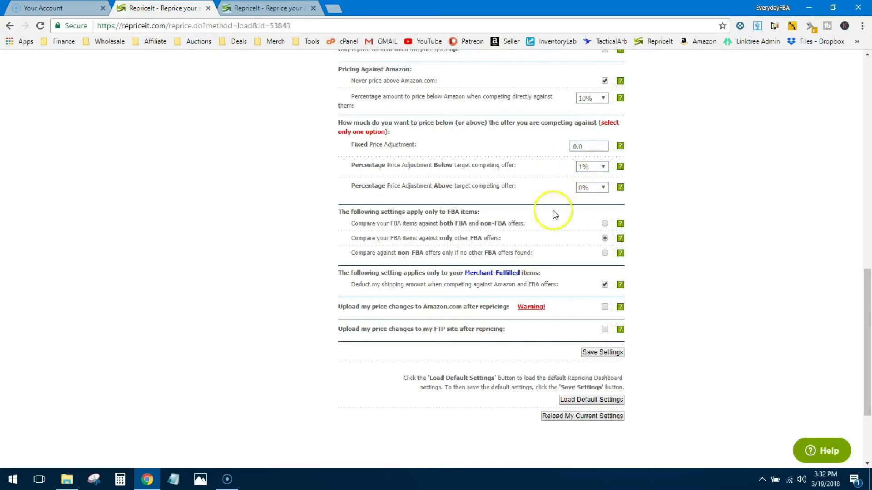
pyautogui.scroll(-3)
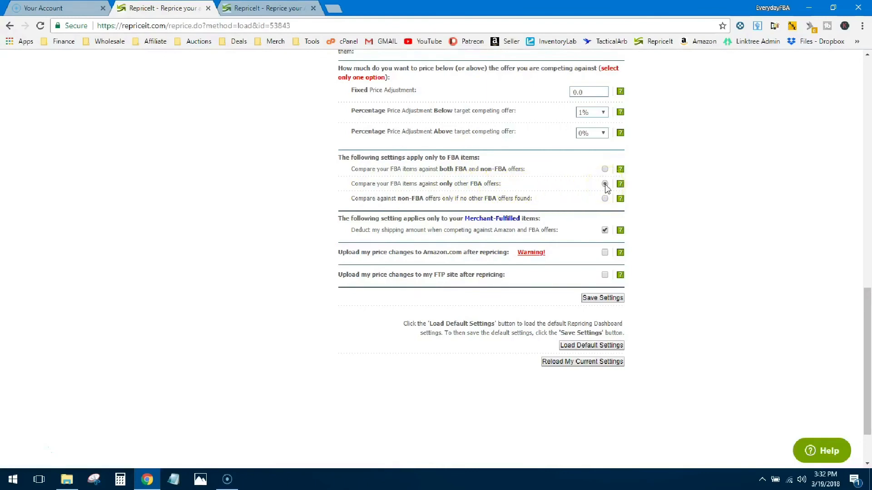
pyautogui.click(605, 184)
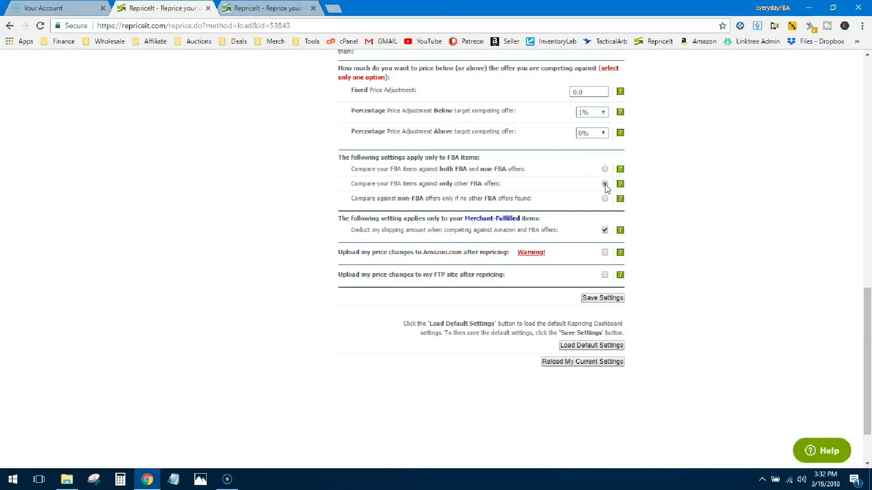
pyautogui.click(605, 183)
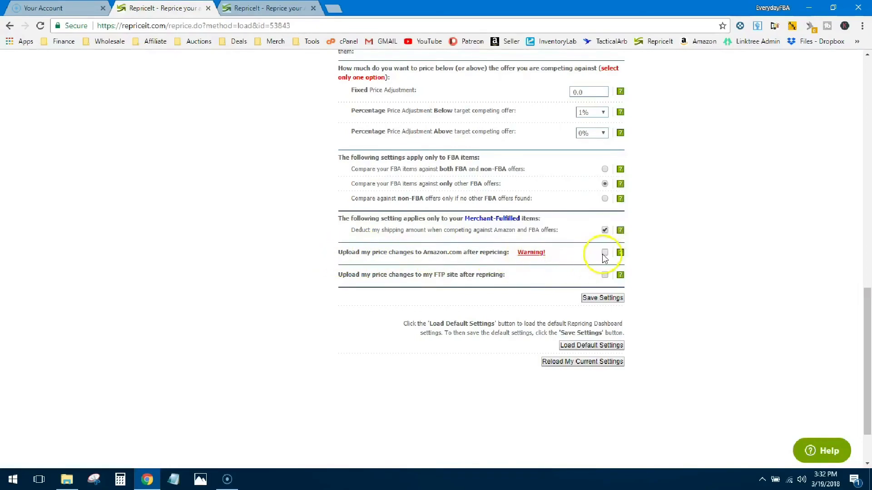
pyautogui.click(604, 252)
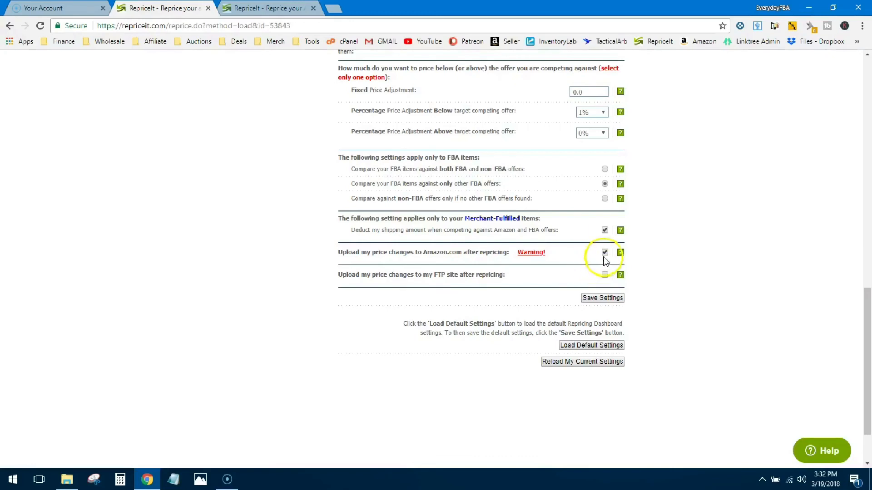
pyautogui.click(604, 251)
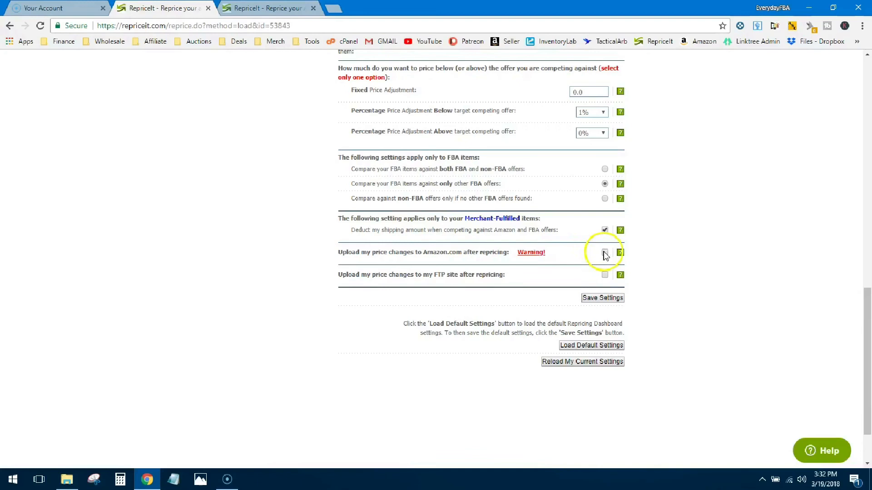
pyautogui.click(604, 252)
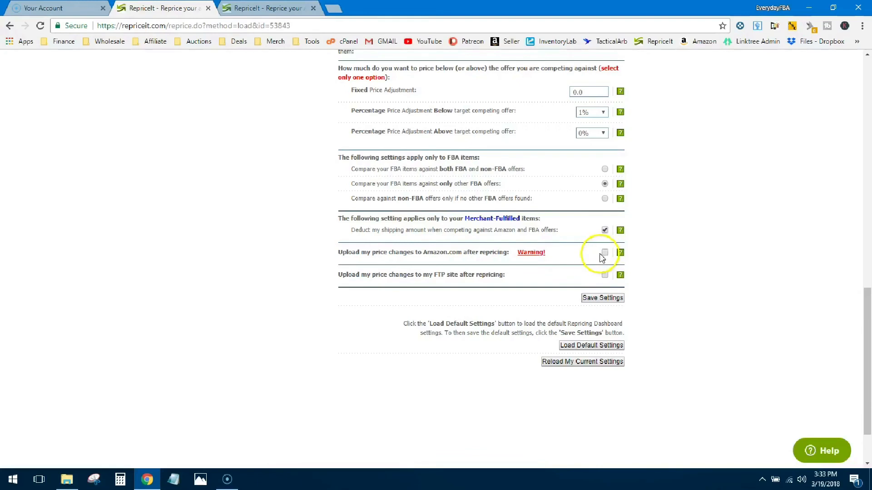
pyautogui.click(604, 253)
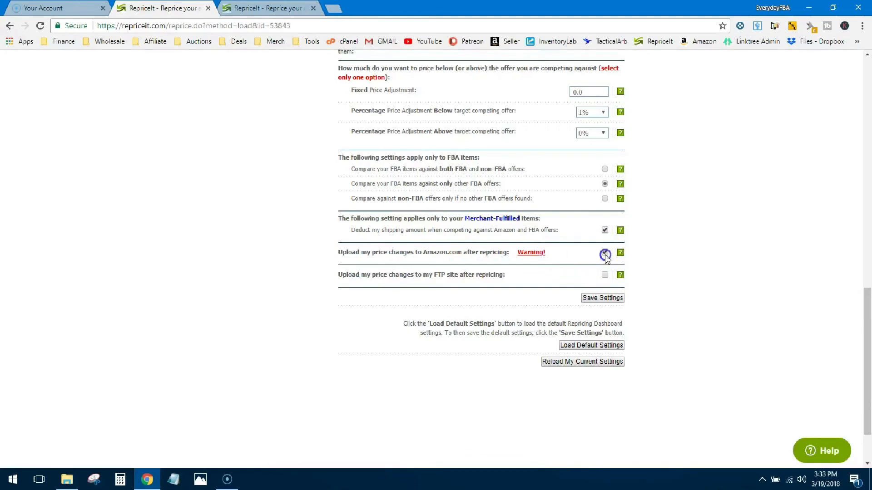
pyautogui.click(604, 252)
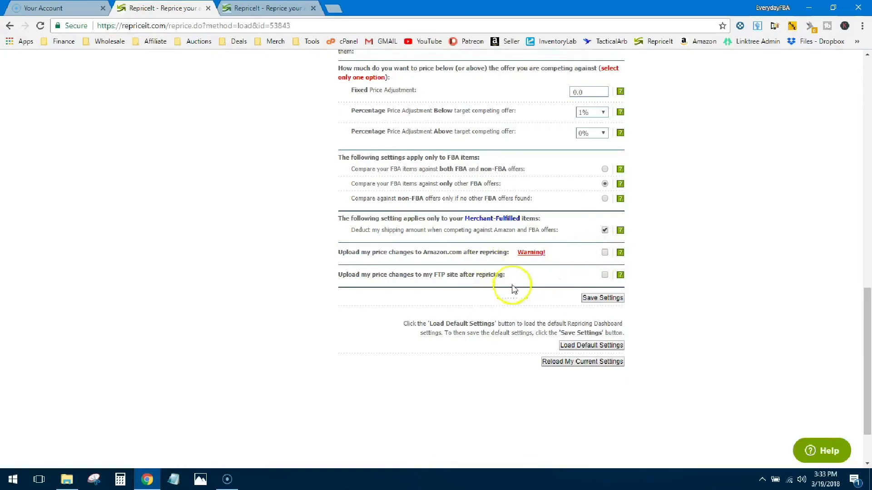
pyautogui.moveTo(502, 291)
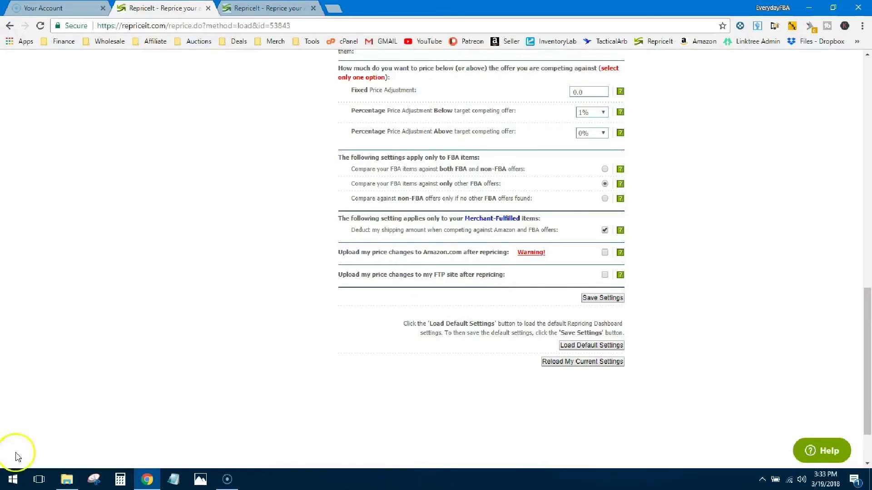
pyautogui.scroll(3)
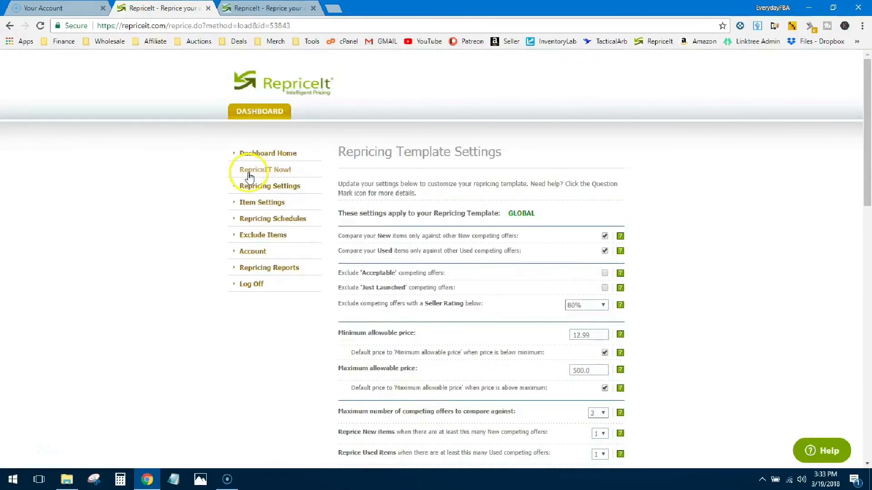
# Open the Repricing Reports list from the sidebar.
pyautogui.click(270, 268)
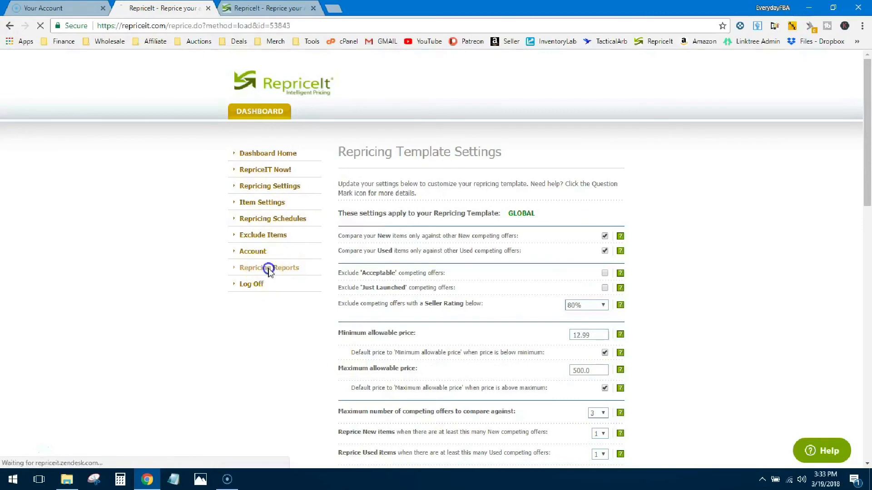
pyautogui.click(270, 268)
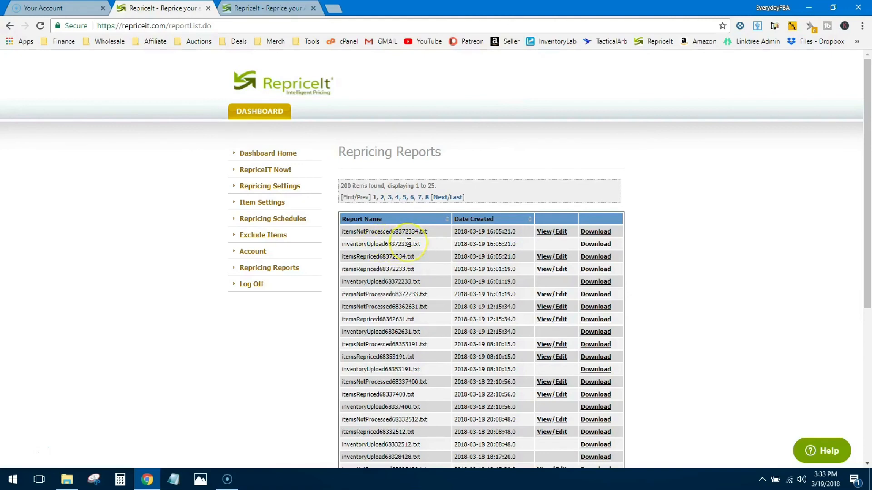
pyautogui.moveTo(430, 263)
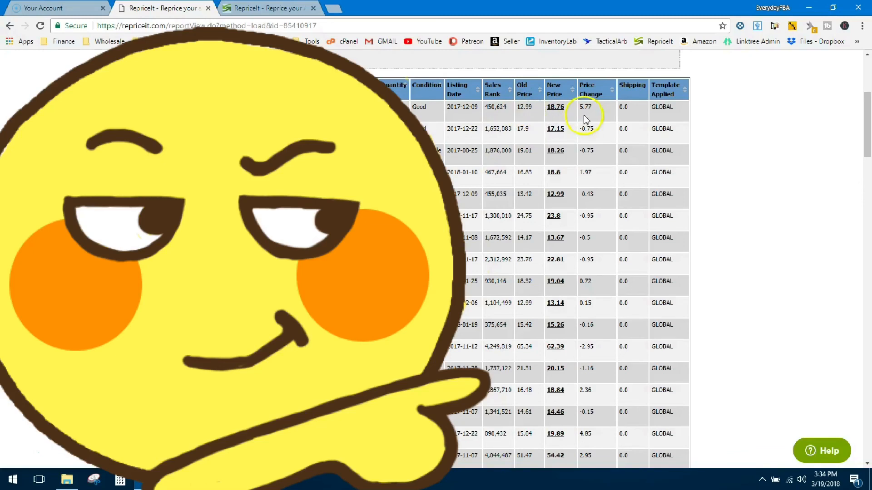
# Highlight the first item's 5.77 price change and scroll through the page.
pyautogui.doubleClick(584, 107)
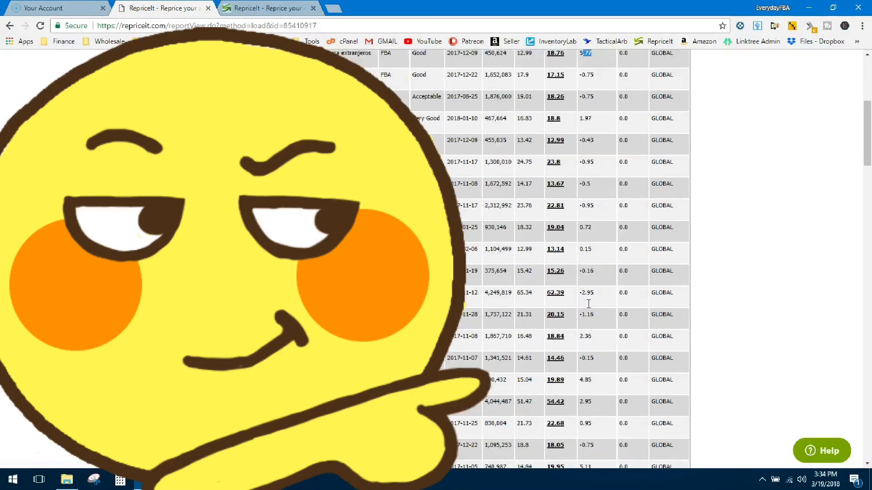
pyautogui.scroll(-3)
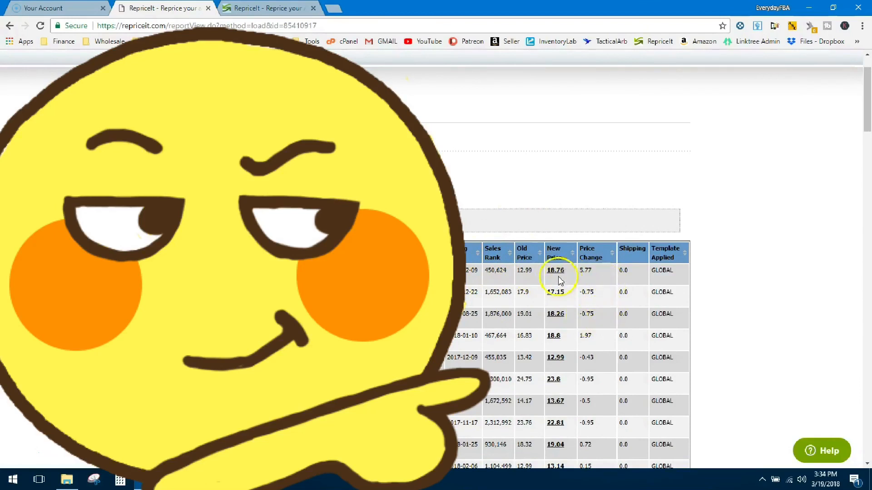
pyautogui.moveTo(523, 278)
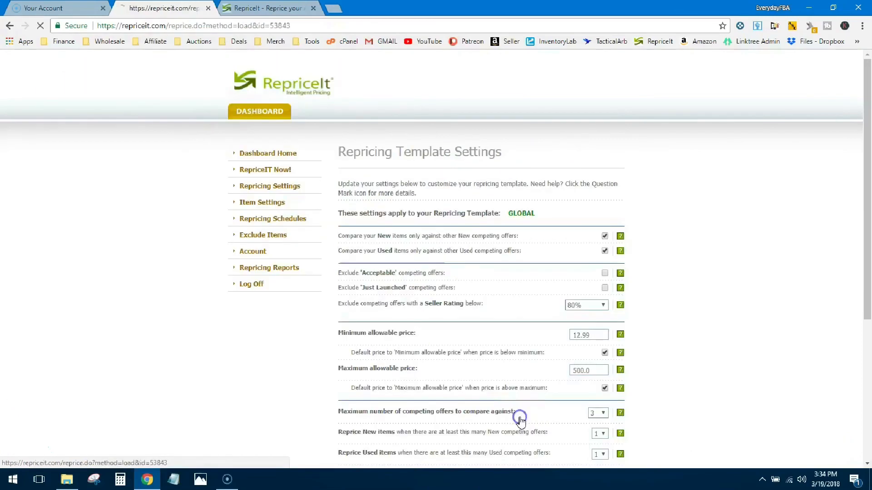
pyautogui.scroll(-3)
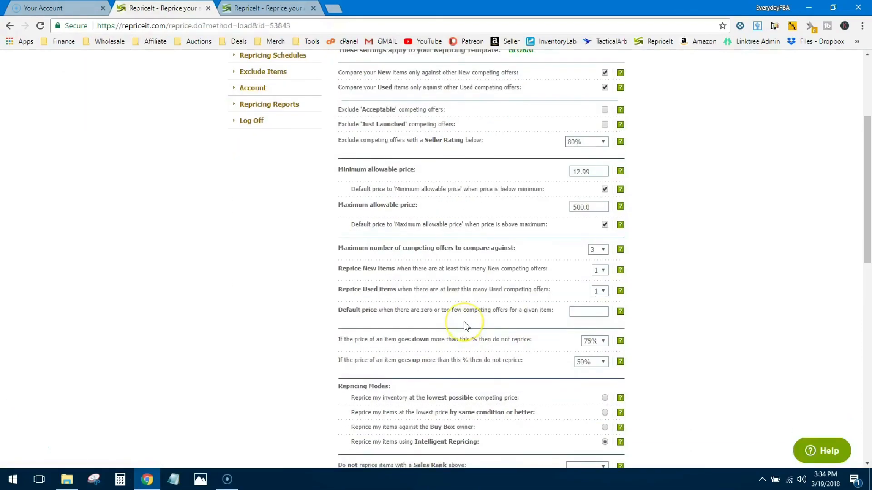